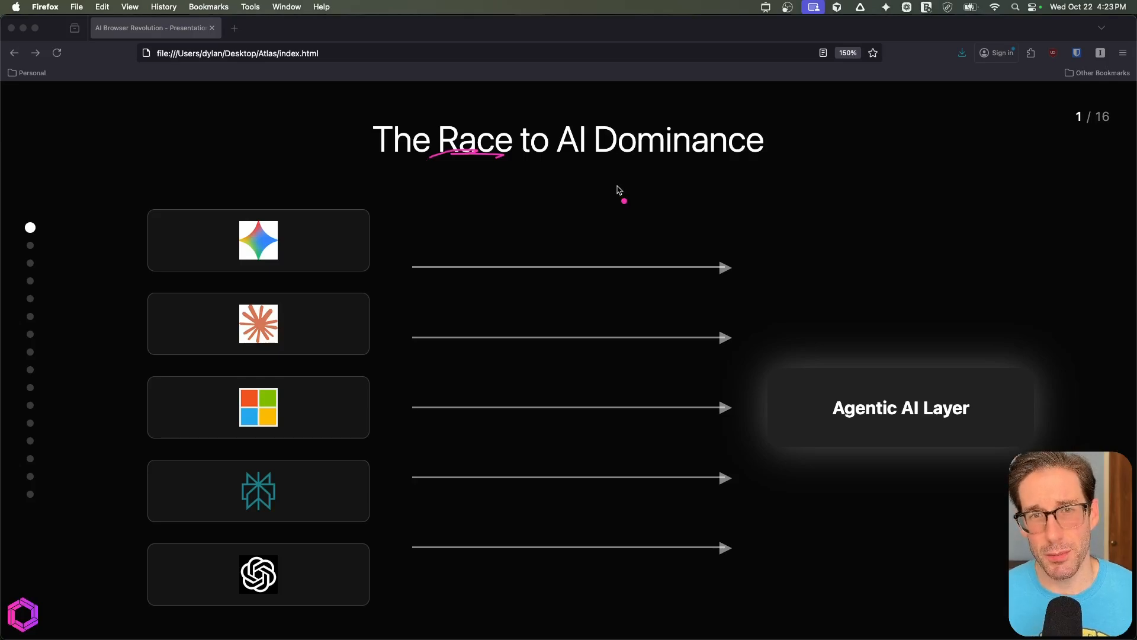
mouse_move(912, 429)
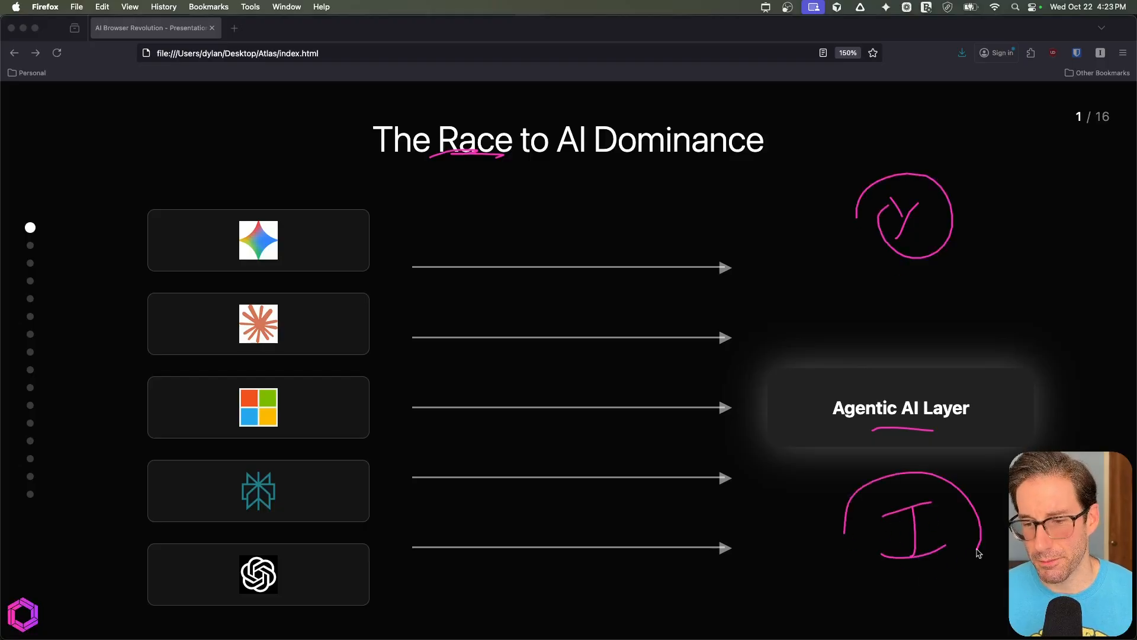
- Draw arrows linking the circled logos to the Agentic AI Layer, then advance to slide 2
drag(903, 276, 914, 334)
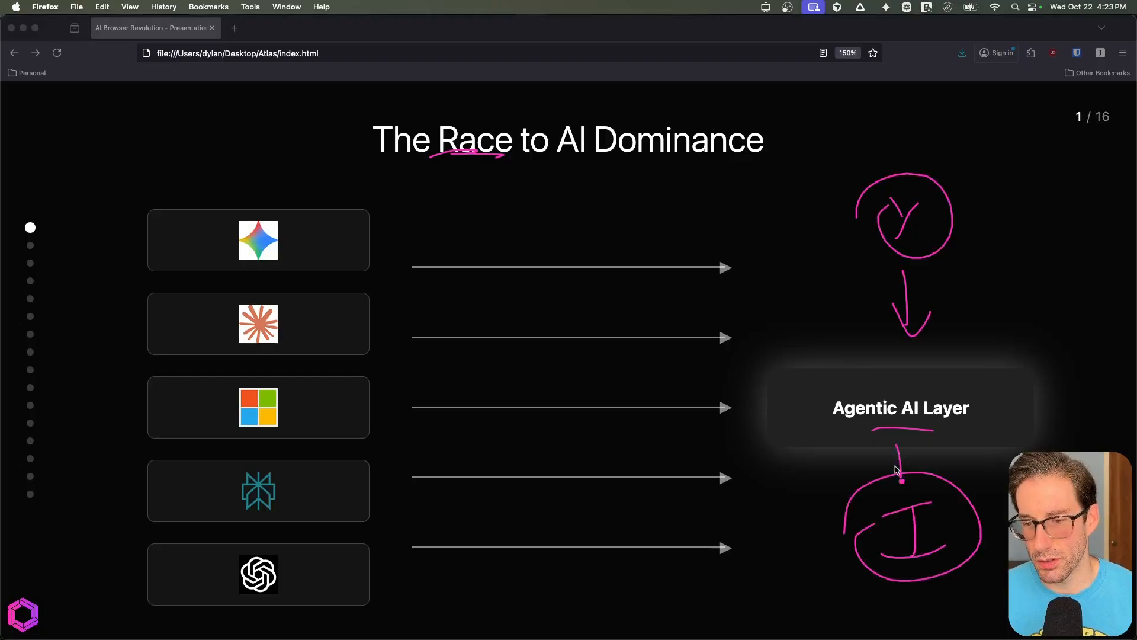
drag(902, 431, 901, 478)
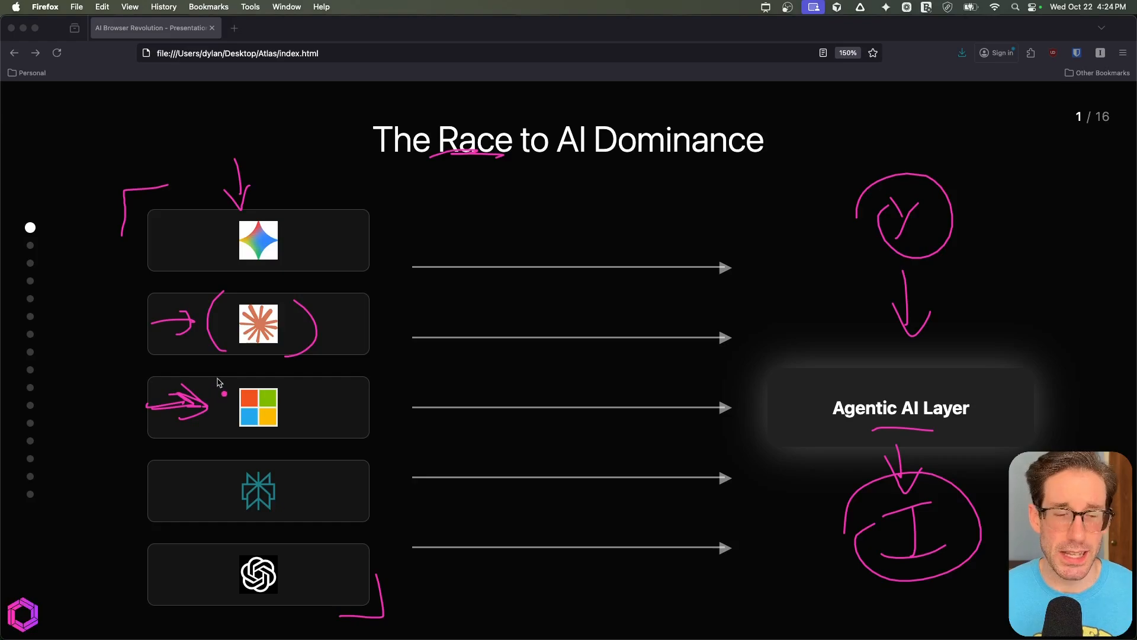
drag(223, 392, 283, 431)
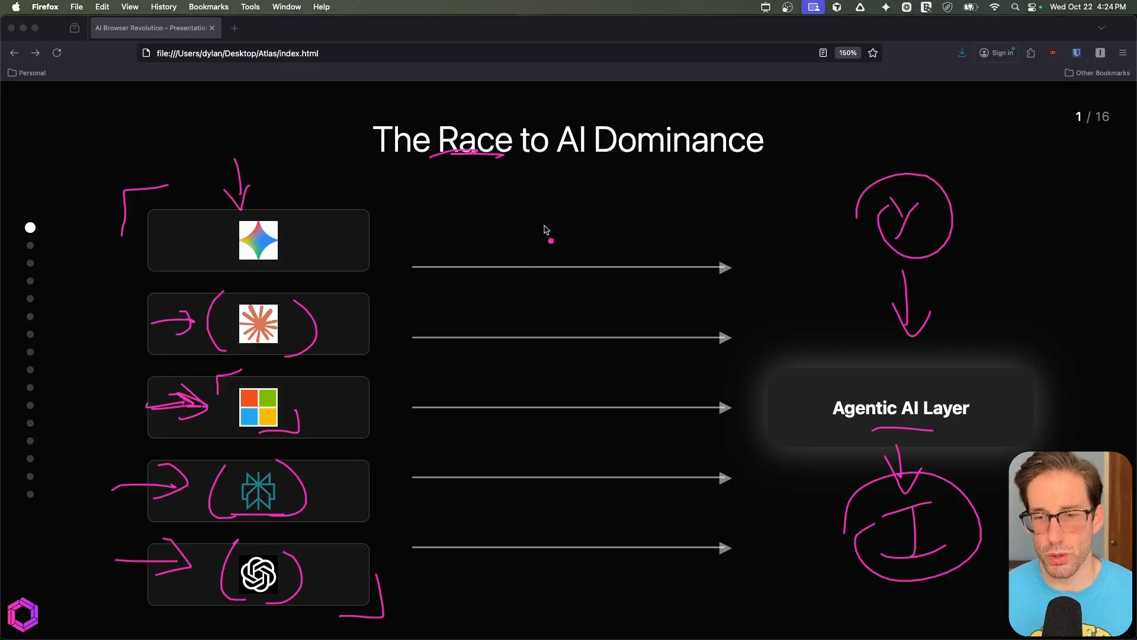
drag(550, 240, 749, 294)
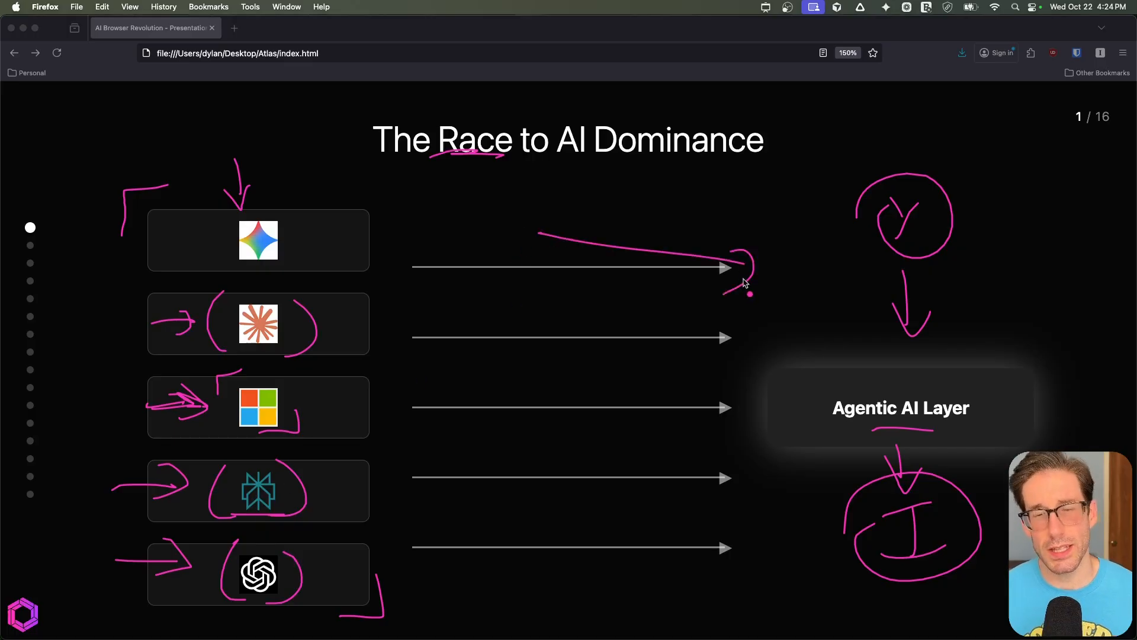
key(Right)
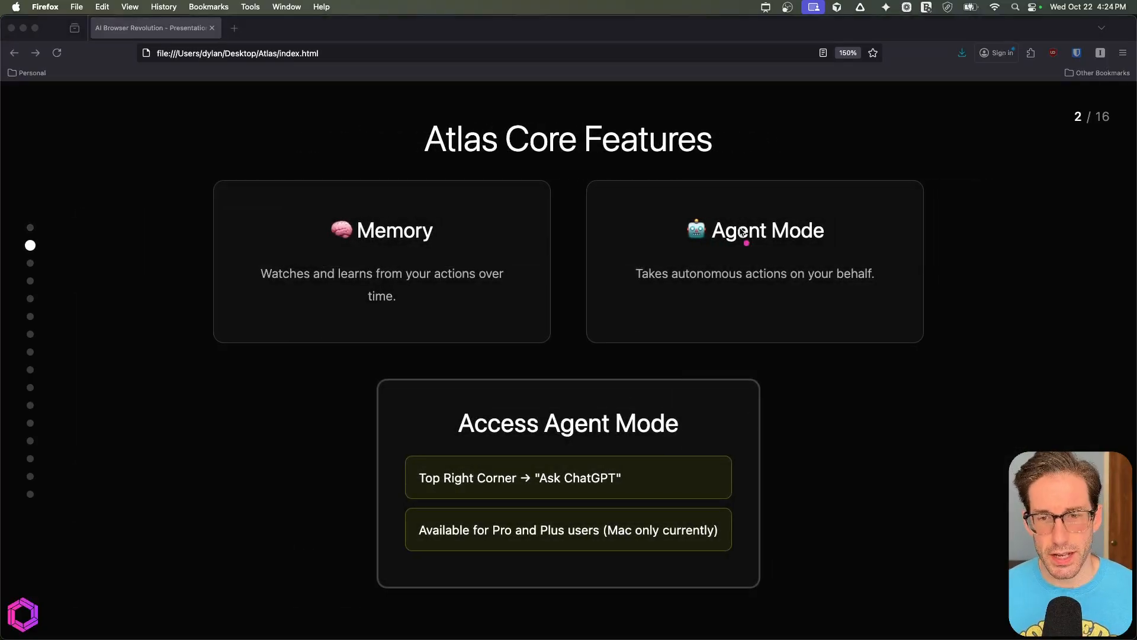
mouse_move(941, 267)
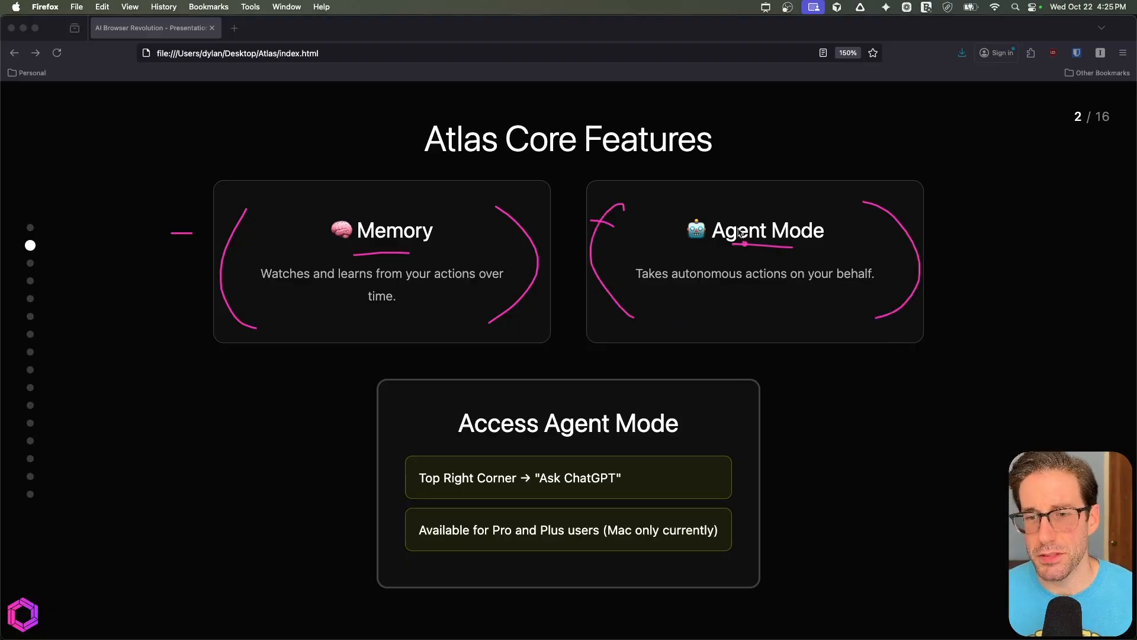
mouse_move(729, 223)
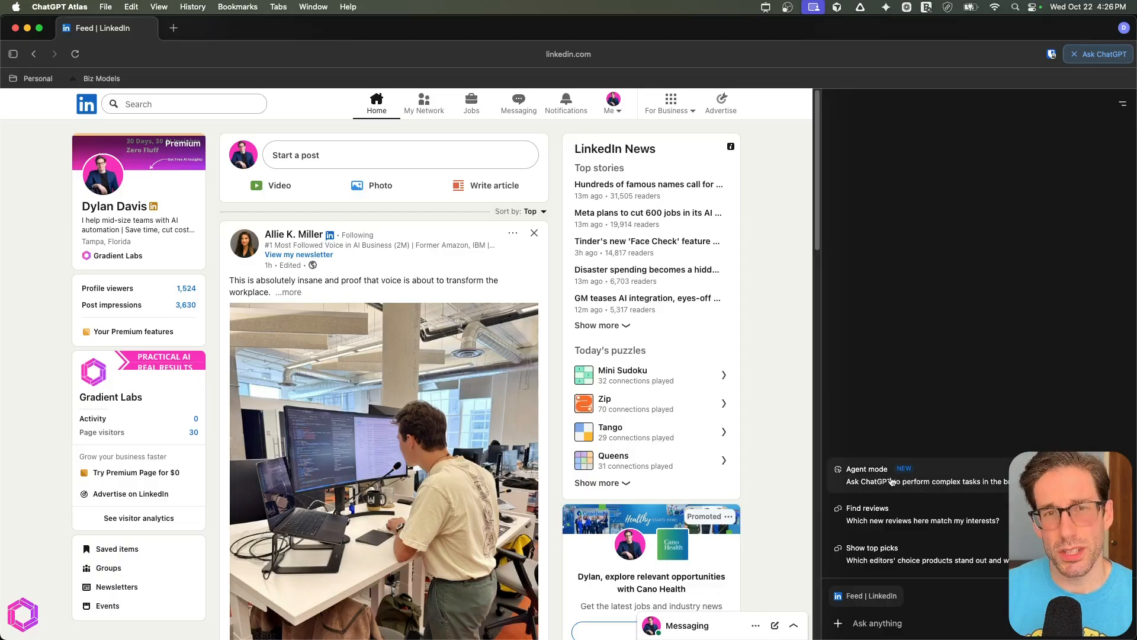
- Enable Agent mode from the chat tools menu and check the Logged in browsing option
click(837, 623)
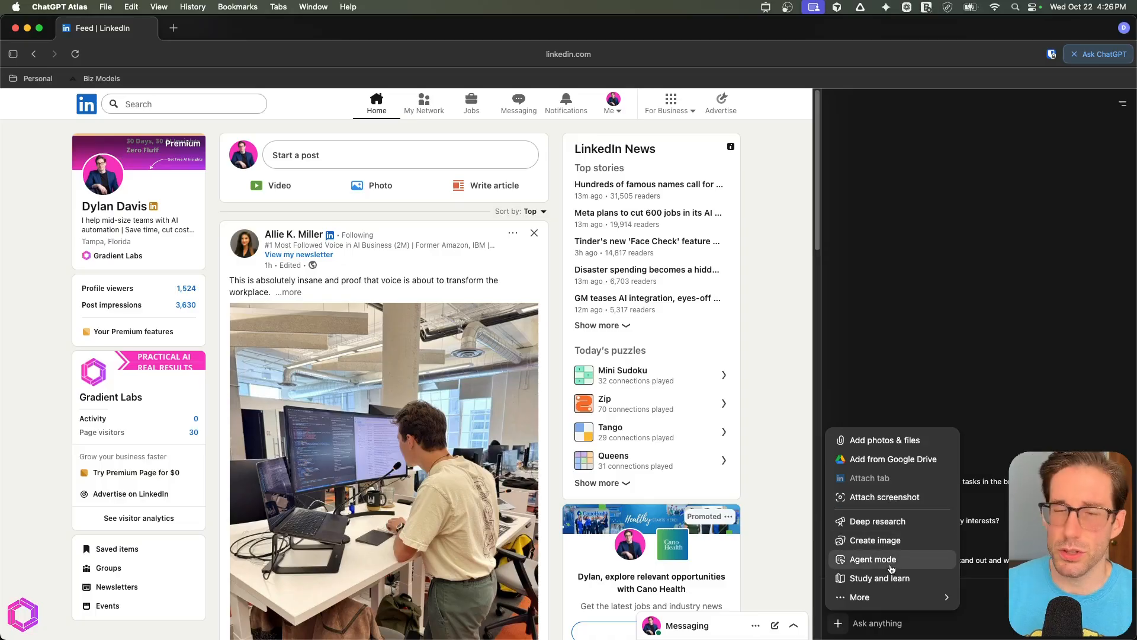
click(872, 559)
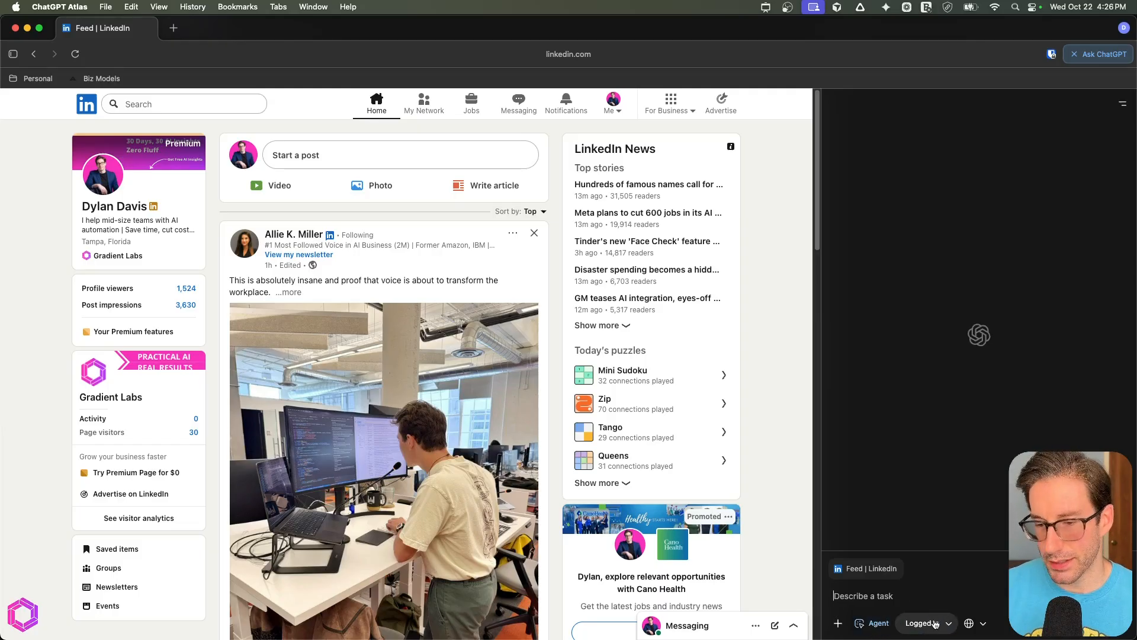
click(923, 622)
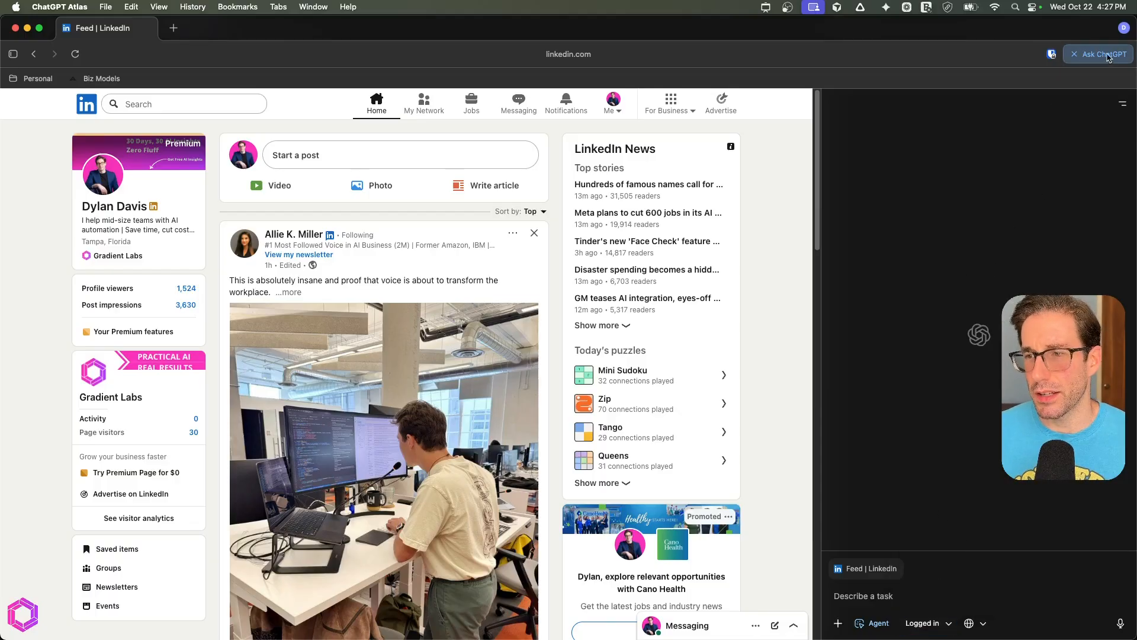
- From the account menu go to Settings, view Agent Mode custom instructions, then Personalization memory
click(1123, 28)
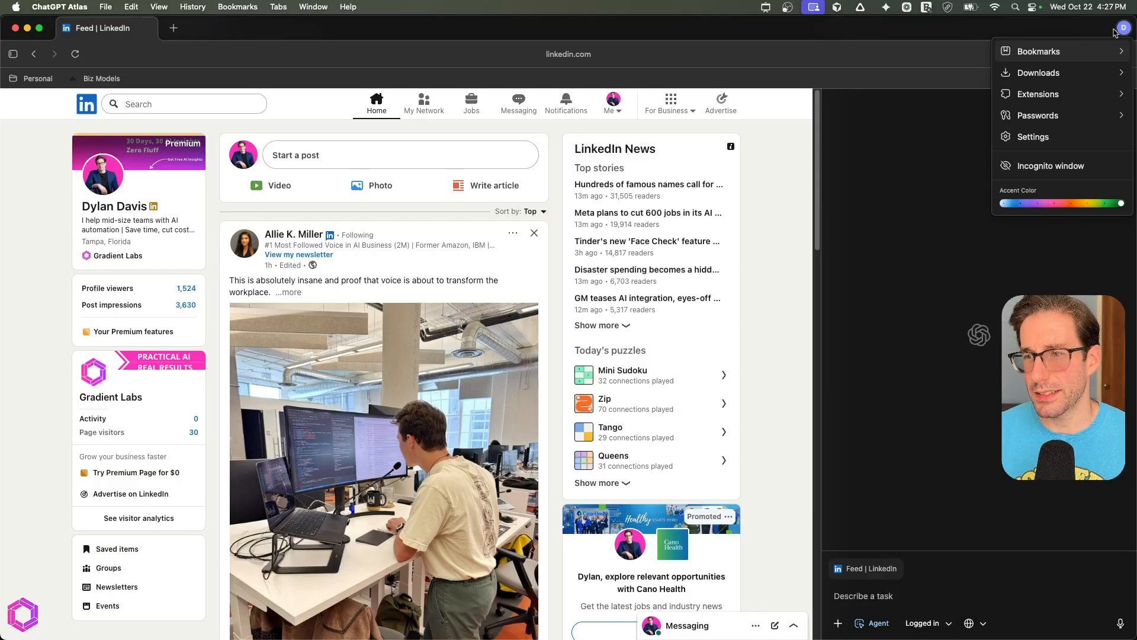
click(1033, 136)
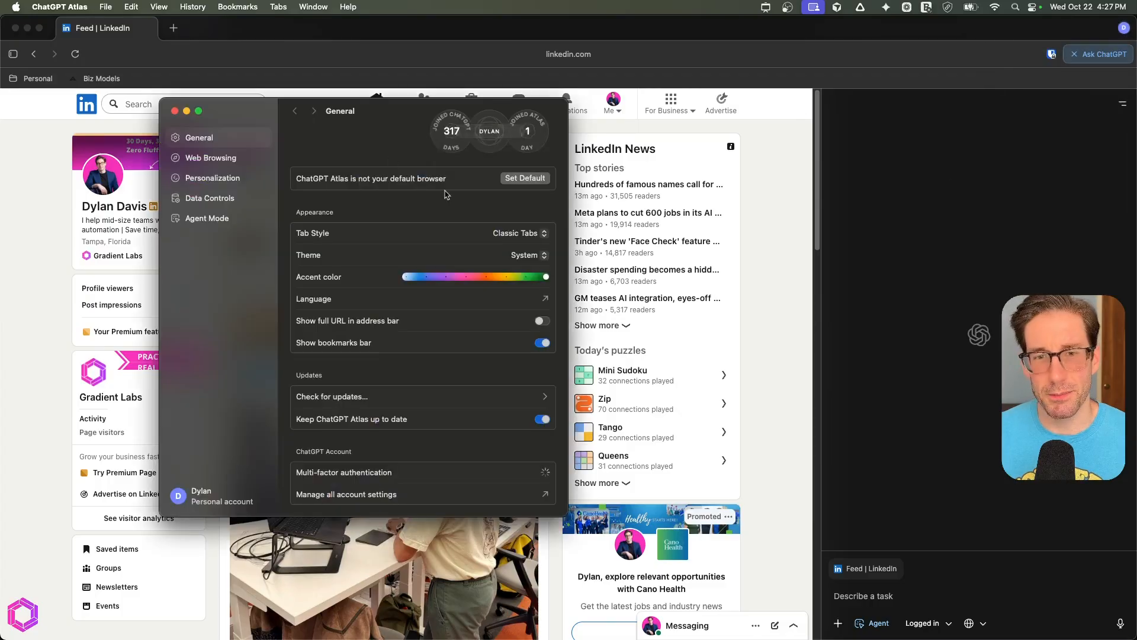
click(207, 218)
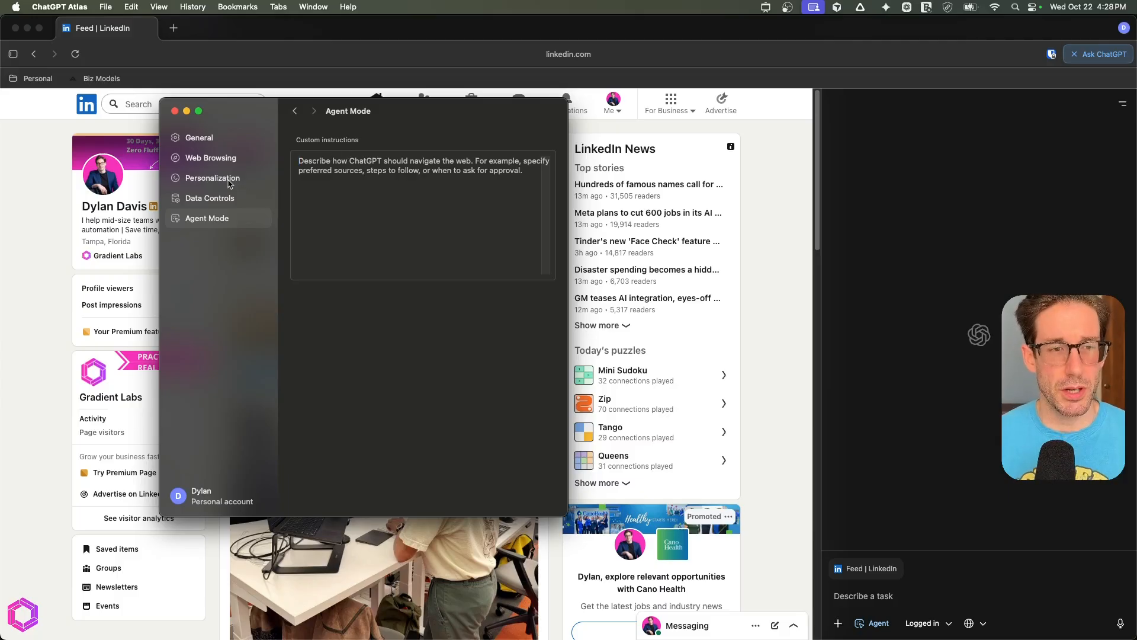
click(212, 178)
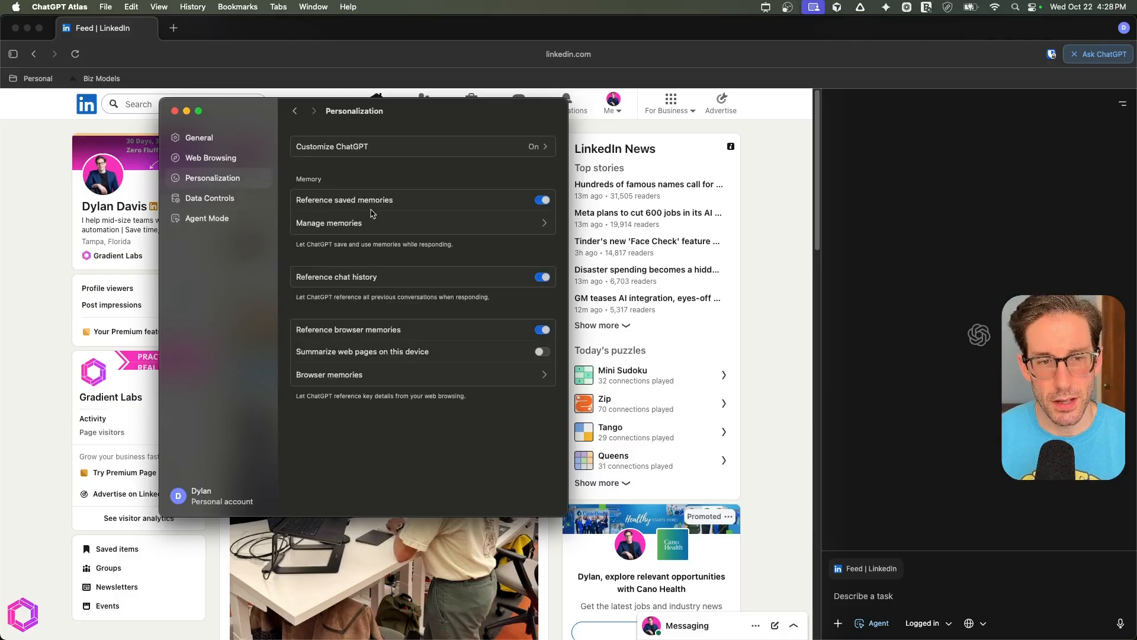
mouse_move(382, 283)
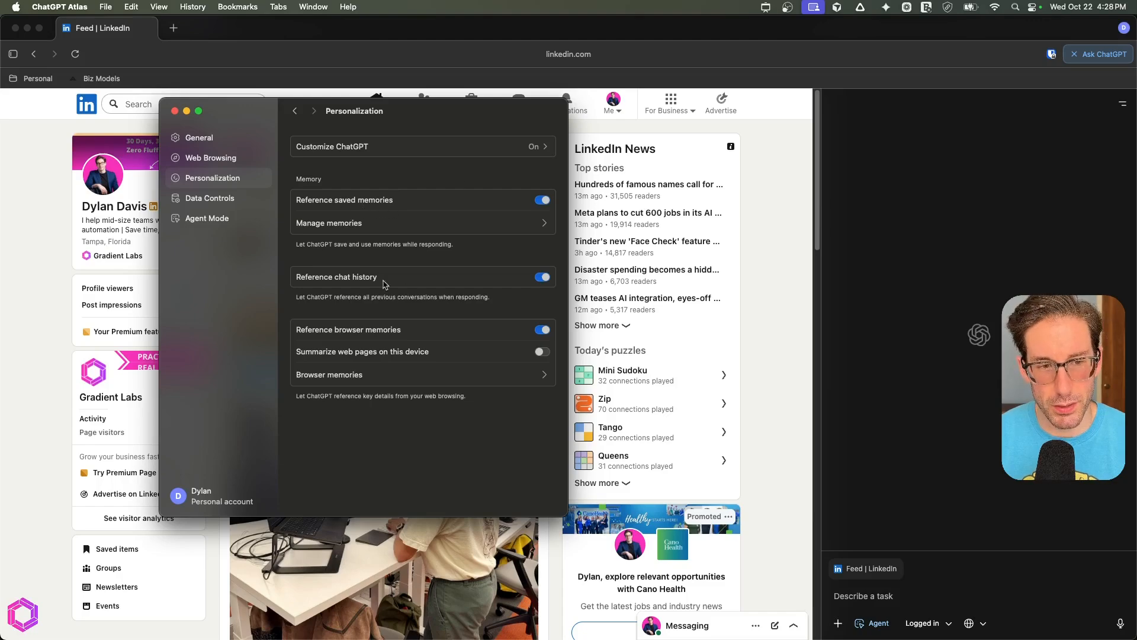
mouse_move(340, 334)
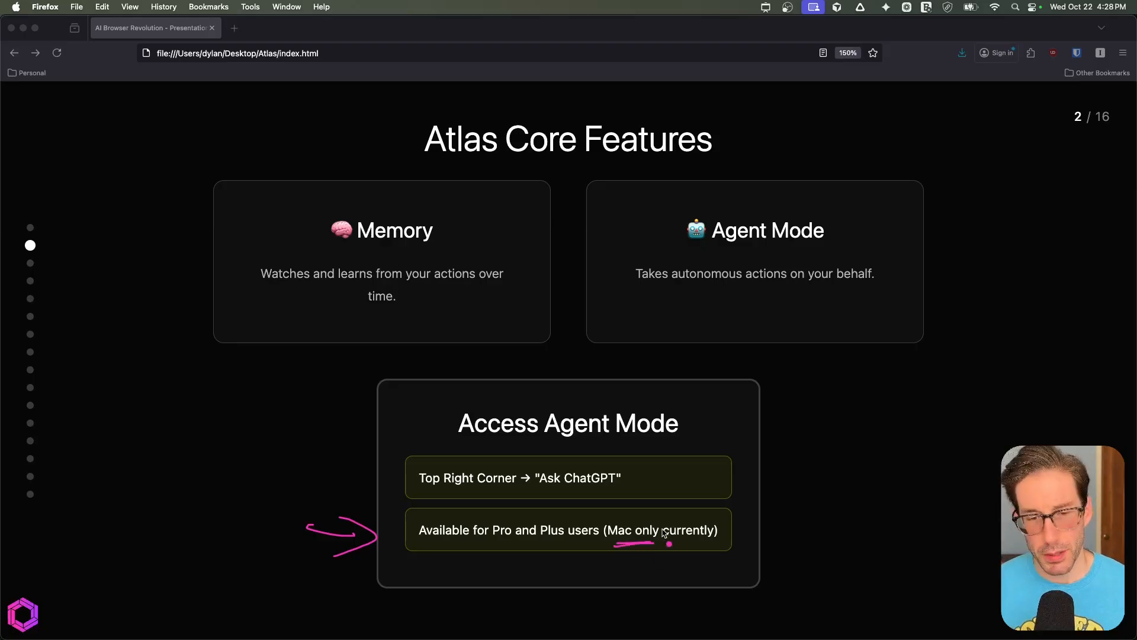
mouse_move(480, 523)
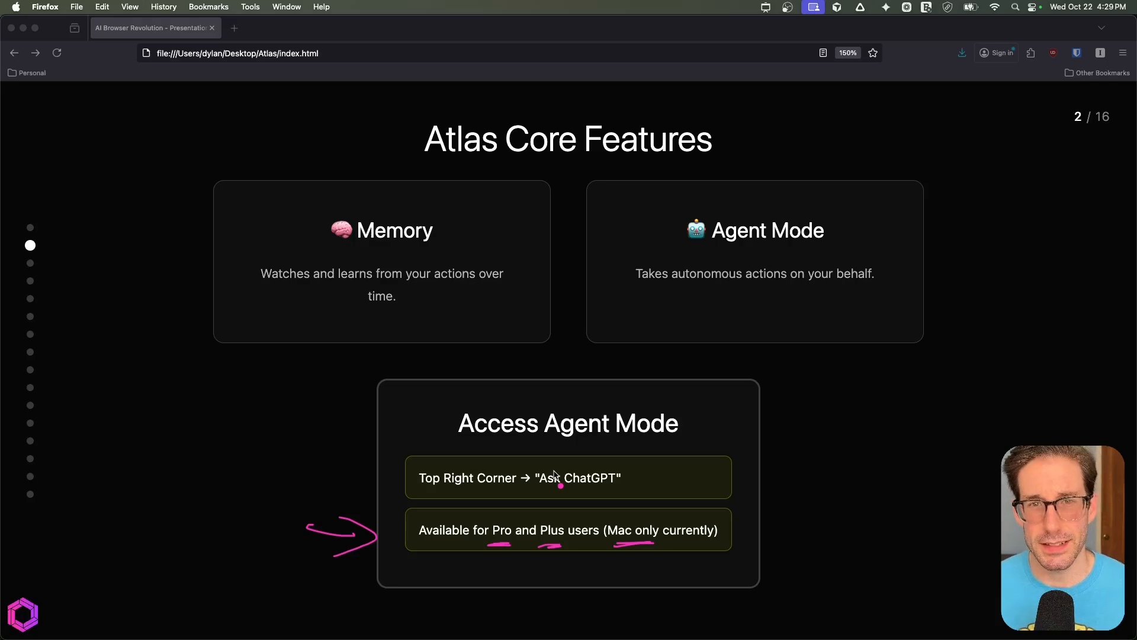
- Advance to slide 3, Example 1: YouTube Scheduling
key(right)
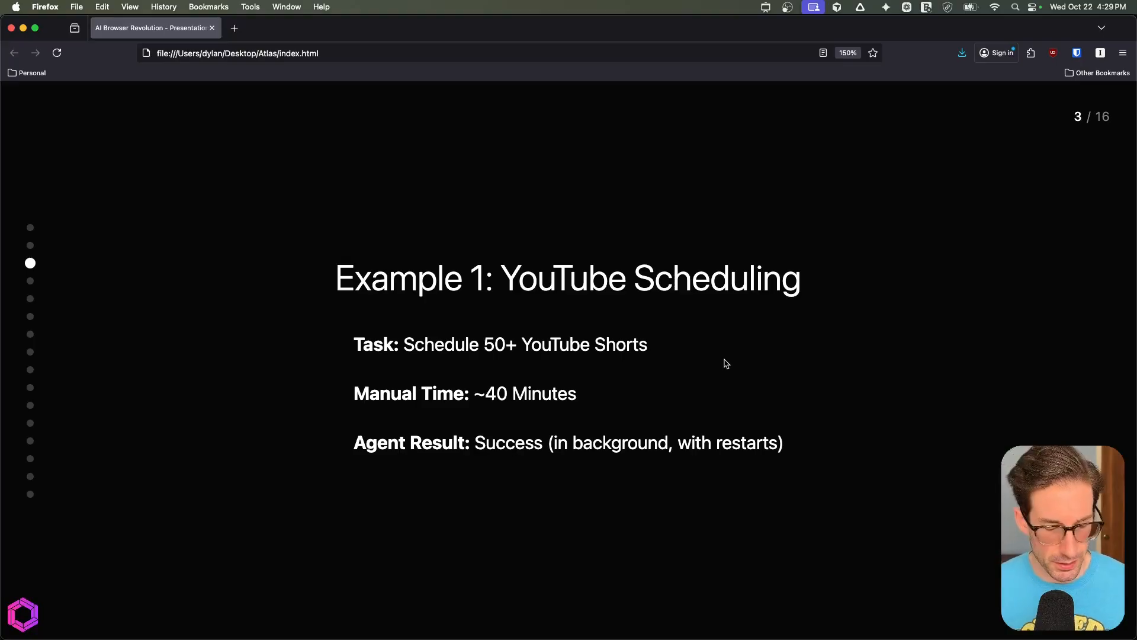
mouse_move(312, 325)
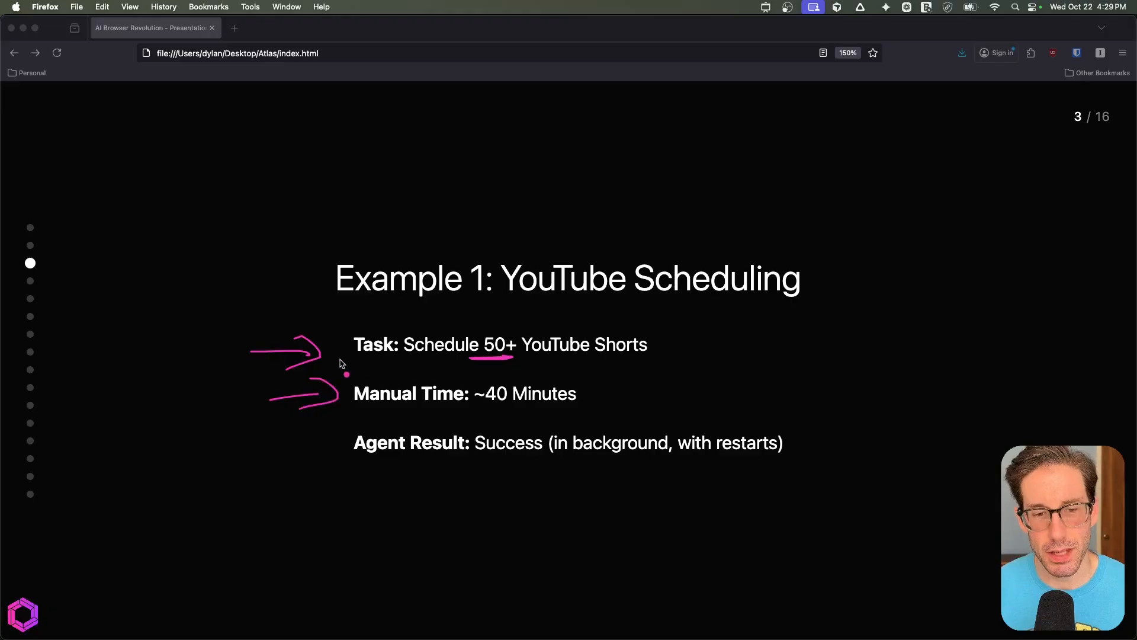
- Draw arrows emphasizing the Task and Manual Time lines
drag(346, 375, 556, 422)
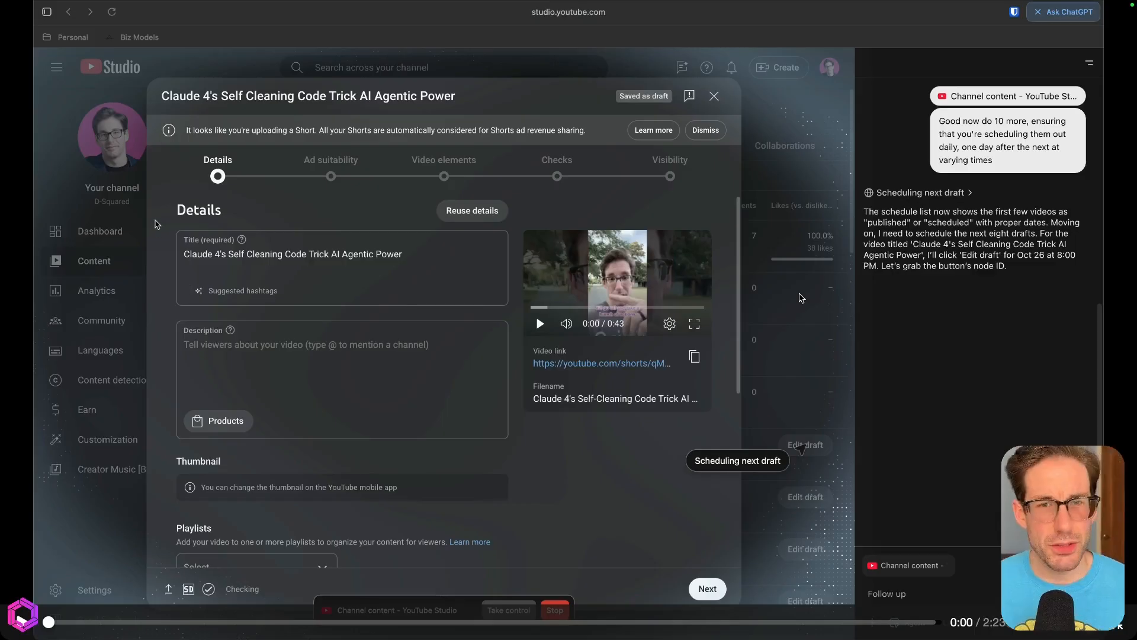
mouse_move(153, 224)
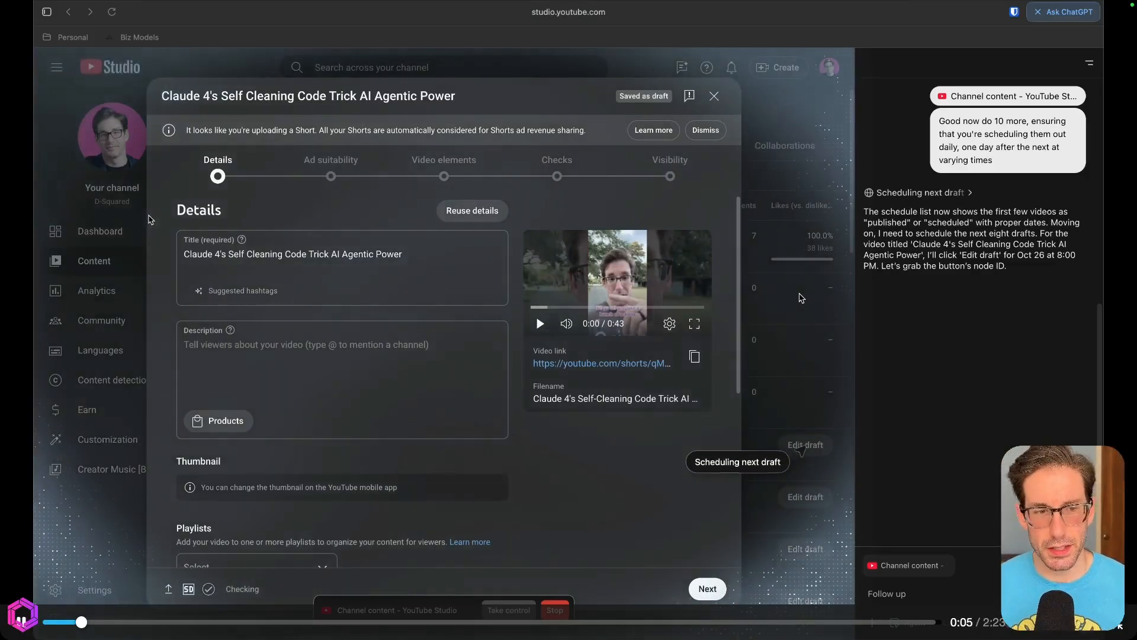
- Step through Ad suitability, Video elements and Checks, then schedule the short for October 26 at 8:00 PM
click(706, 589)
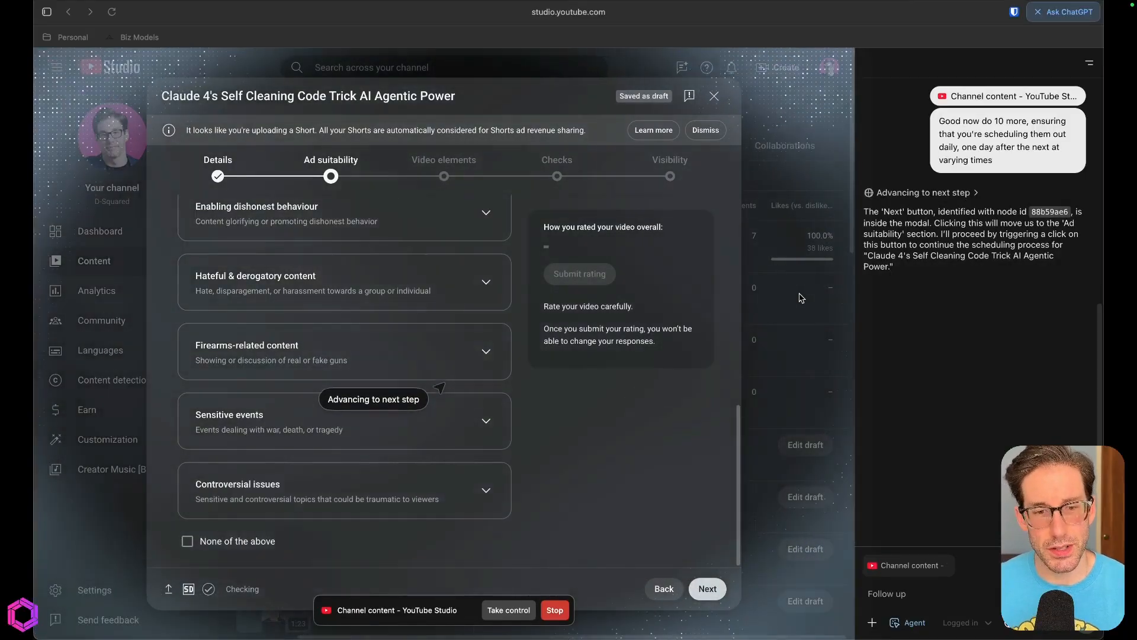
click(187, 542)
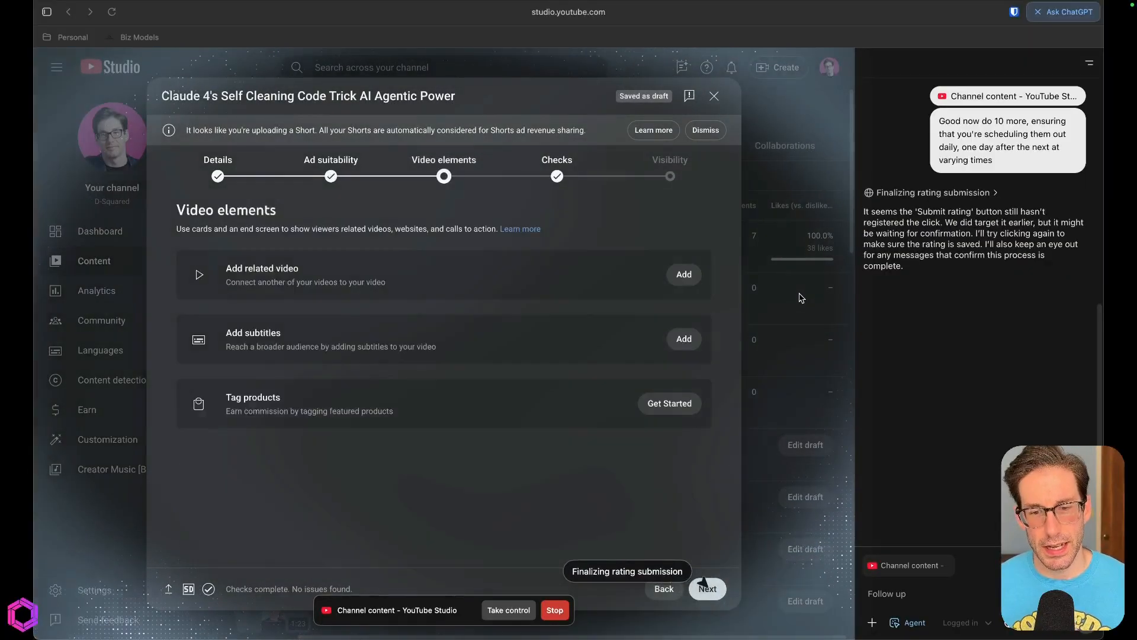
click(706, 589)
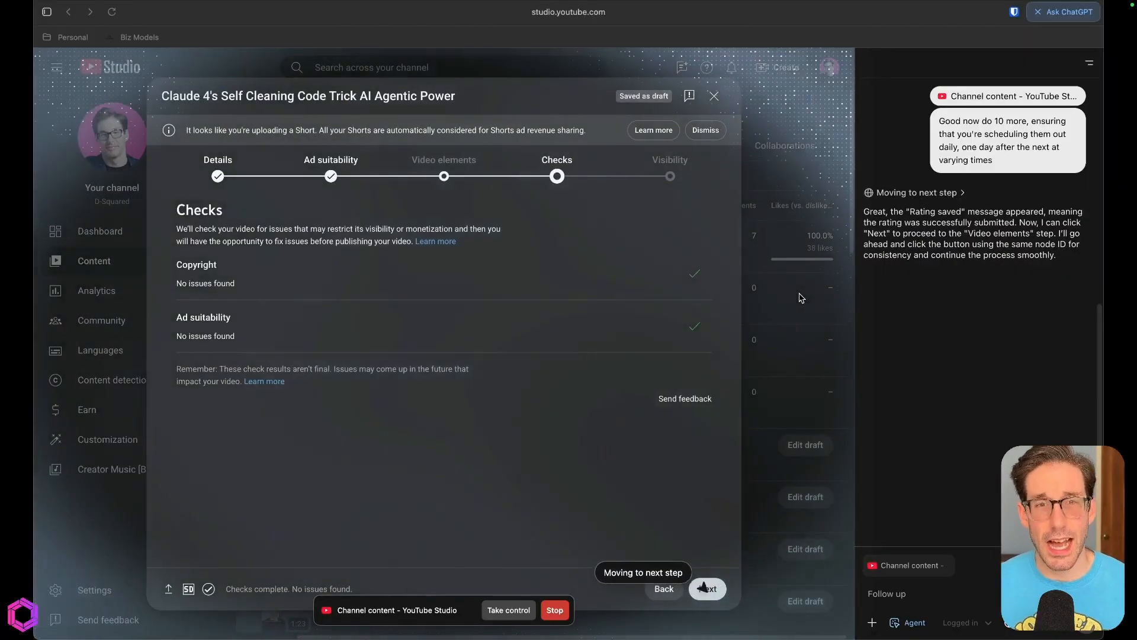
click(706, 588)
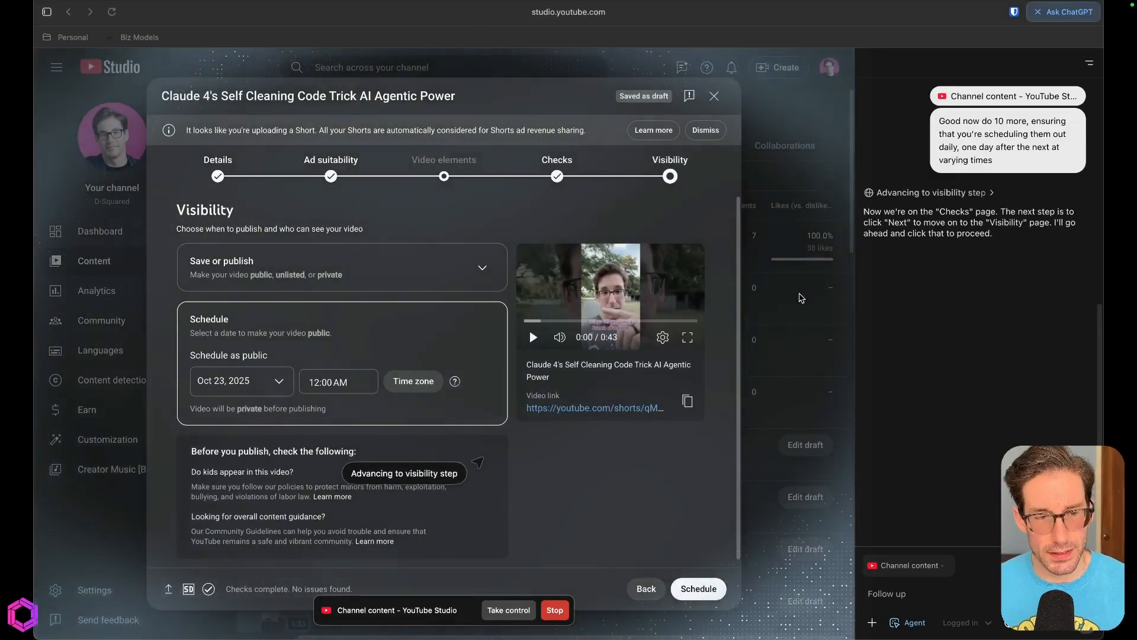
click(241, 380)
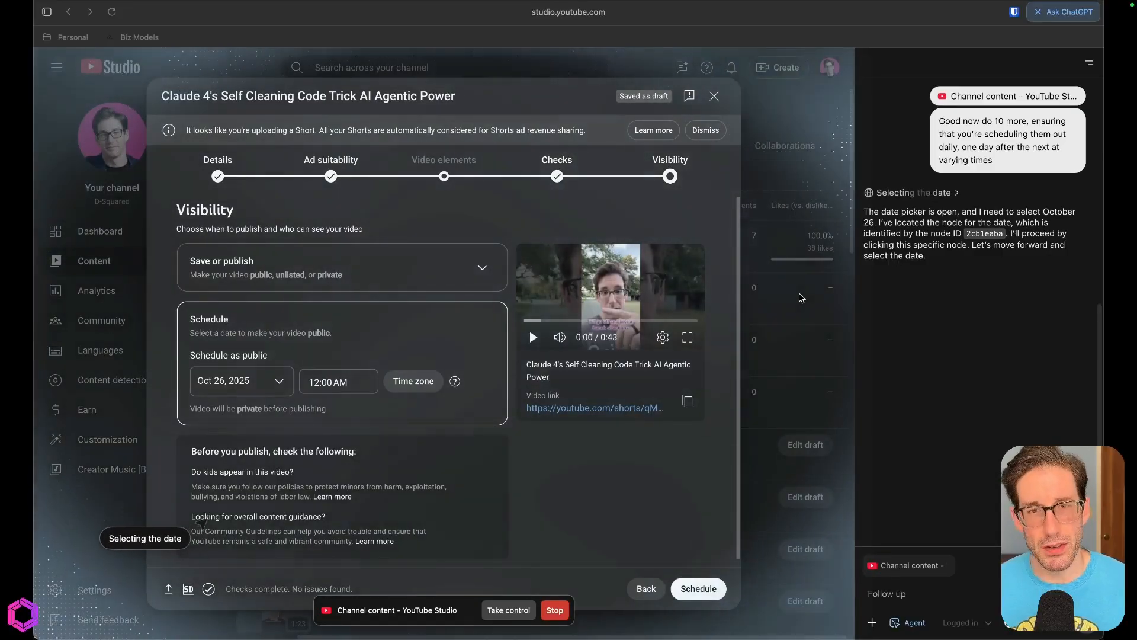
text(8:00 PM)
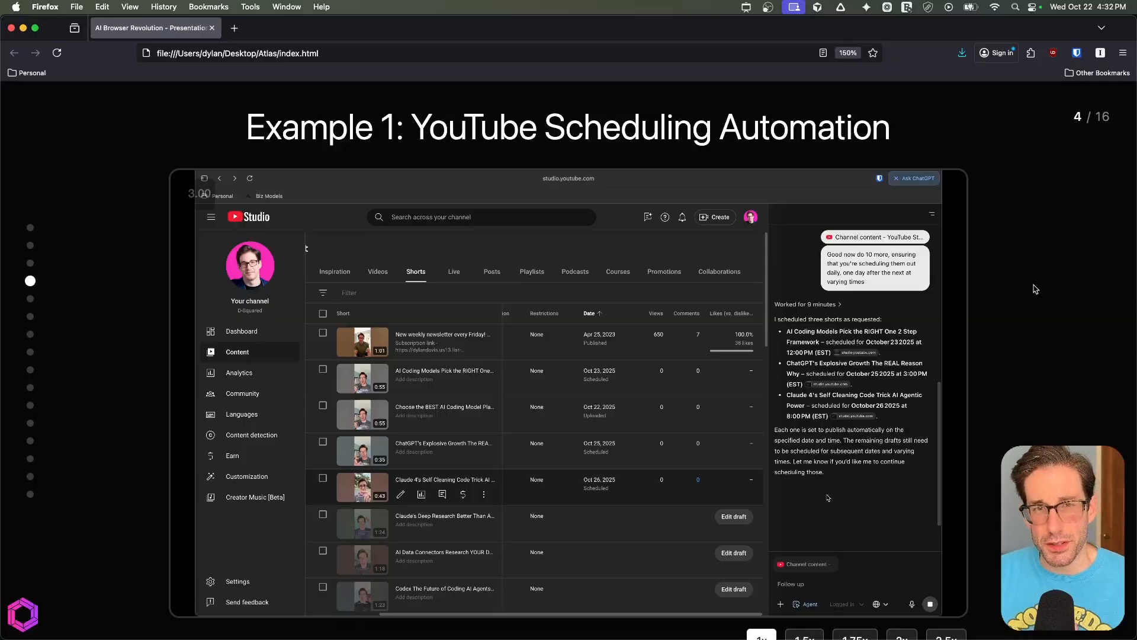
- Go to slide 5, underline key words in the scheduling prompt, then advance to slide 6
key(right)
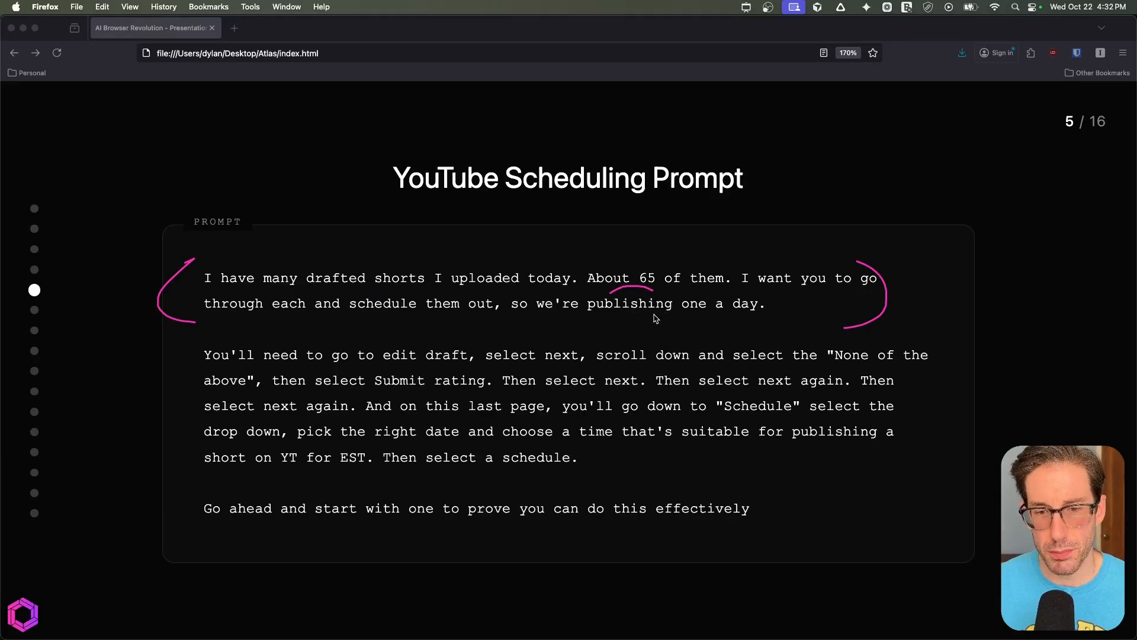
drag(677, 312, 755, 318)
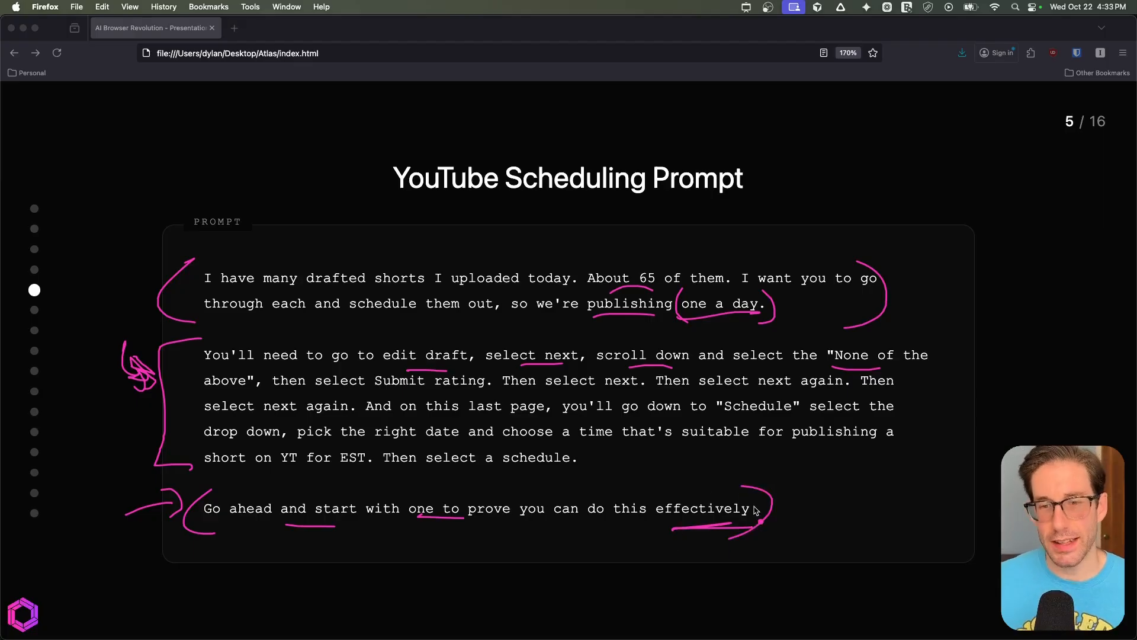
key(right)
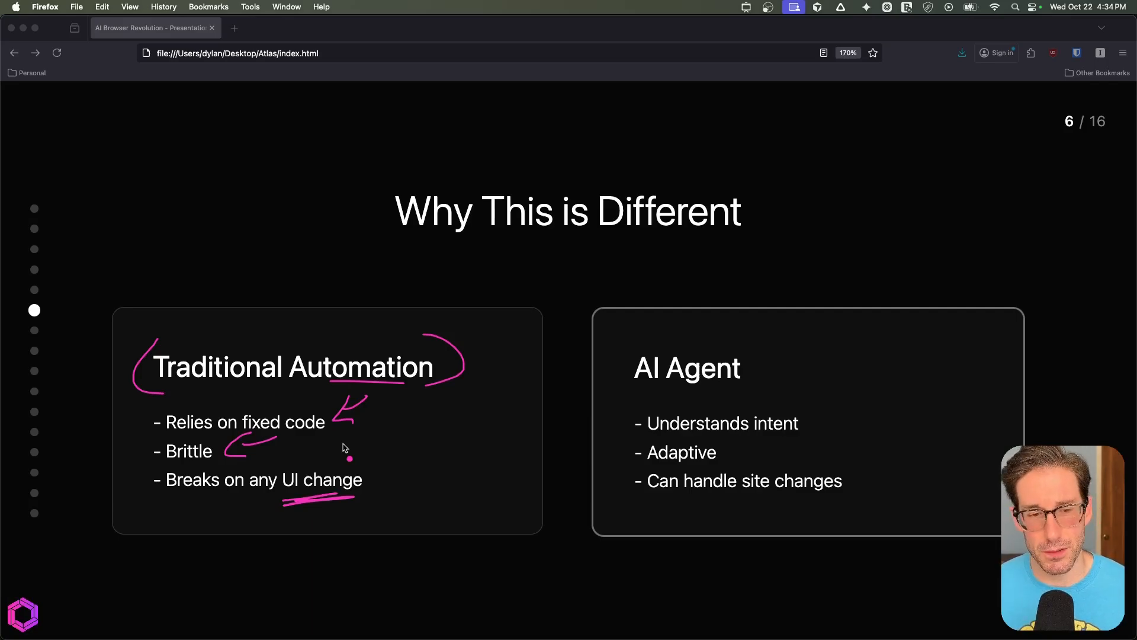
- Circle the AI Agent heading and mark its bullet points, then advance to slide 7
drag(606, 334, 754, 399)
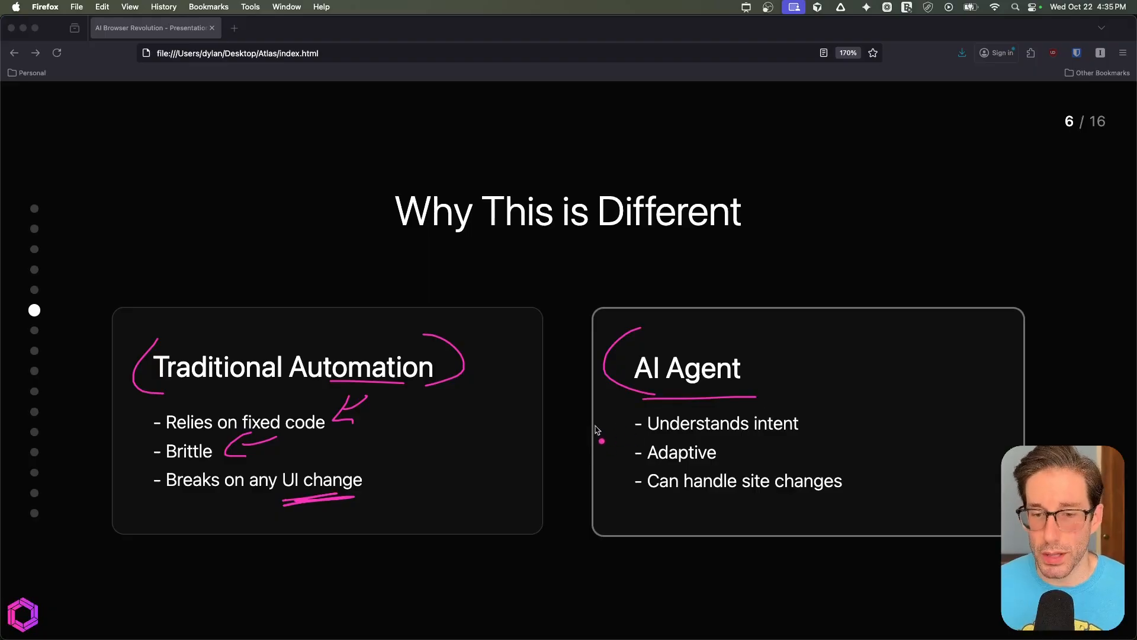
mouse_move(616, 440)
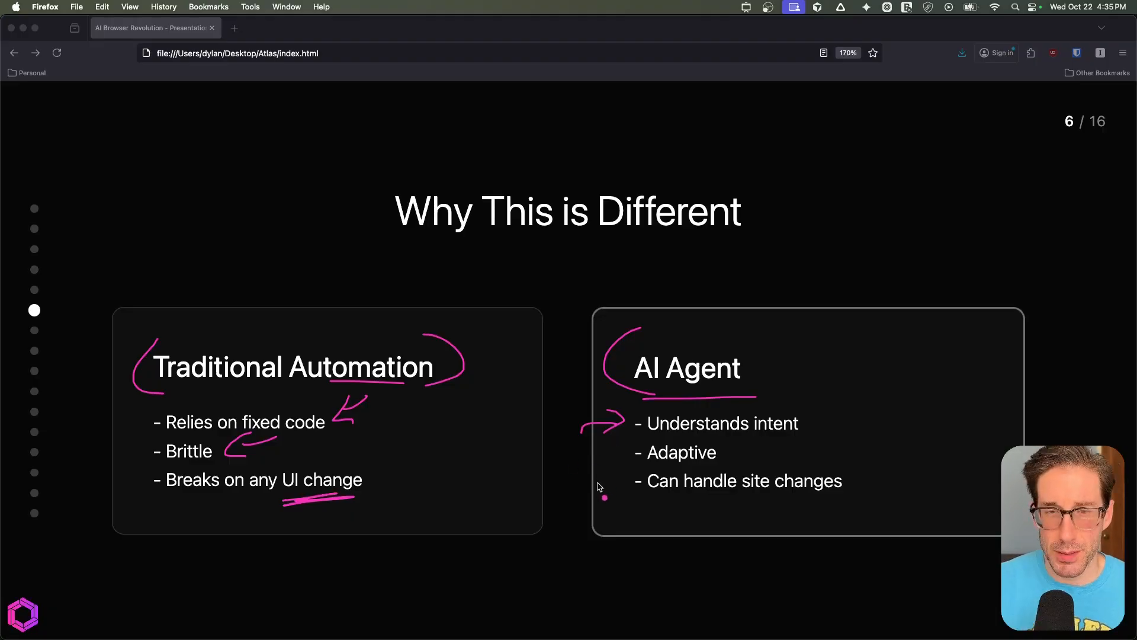
drag(670, 510, 841, 505)
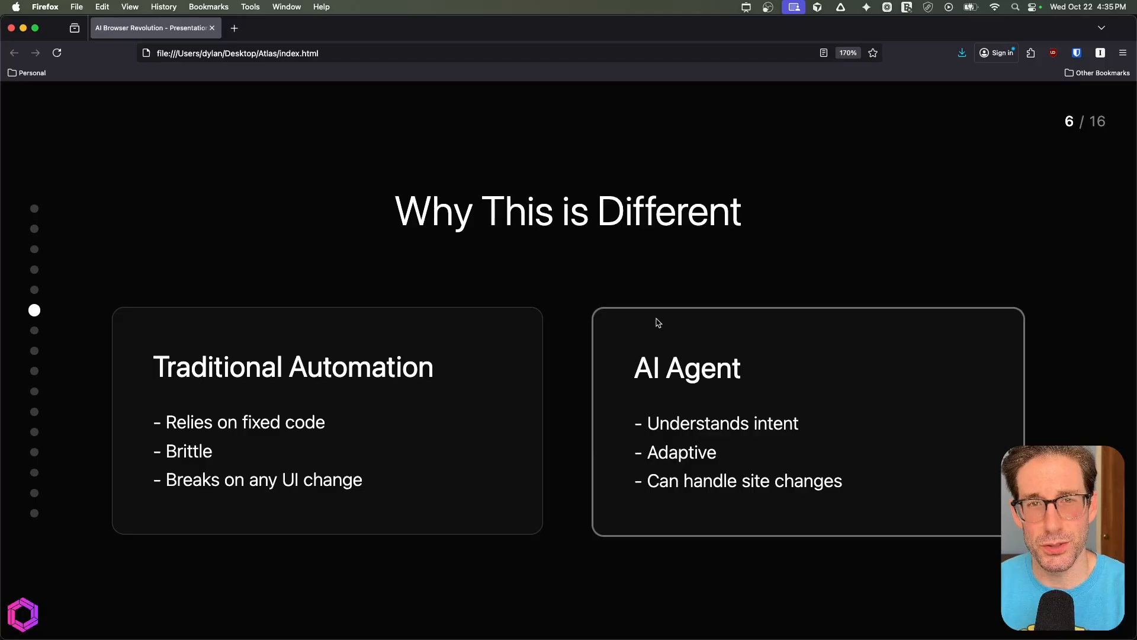
key(right)
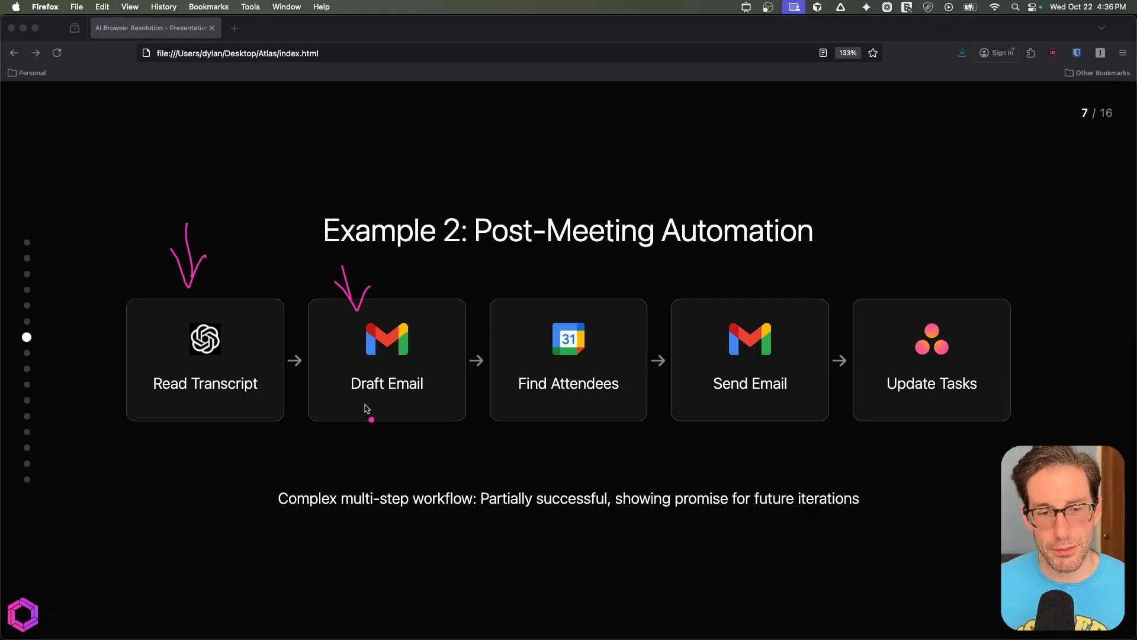
- Underline the workflow step names, then advance to slide 8, Example 2: The Result
drag(355, 409, 588, 403)
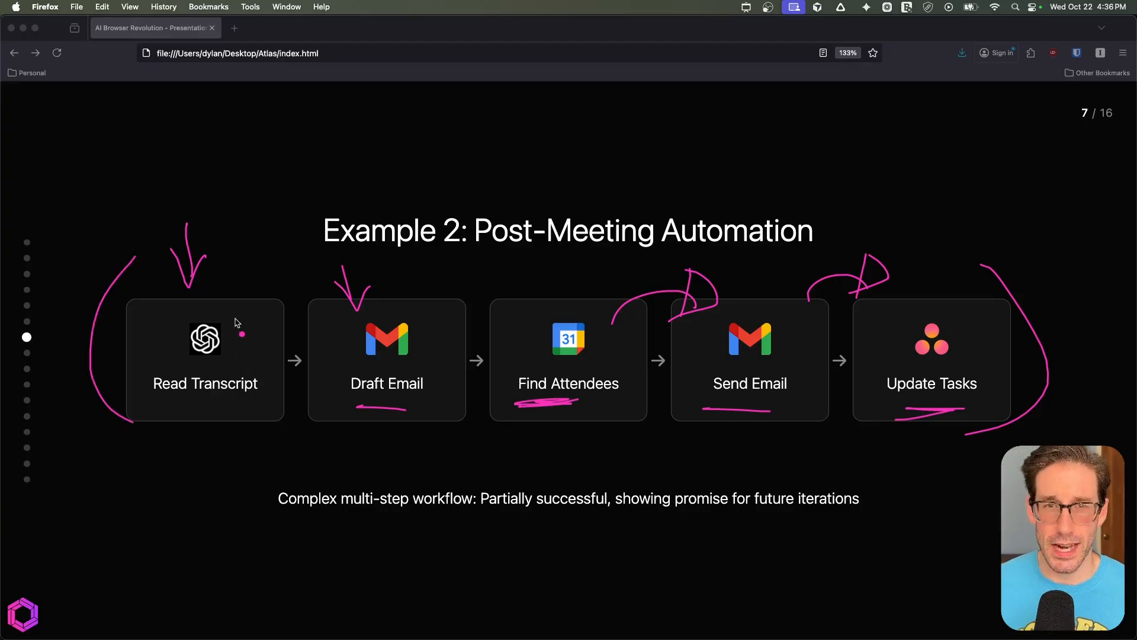
key(right)
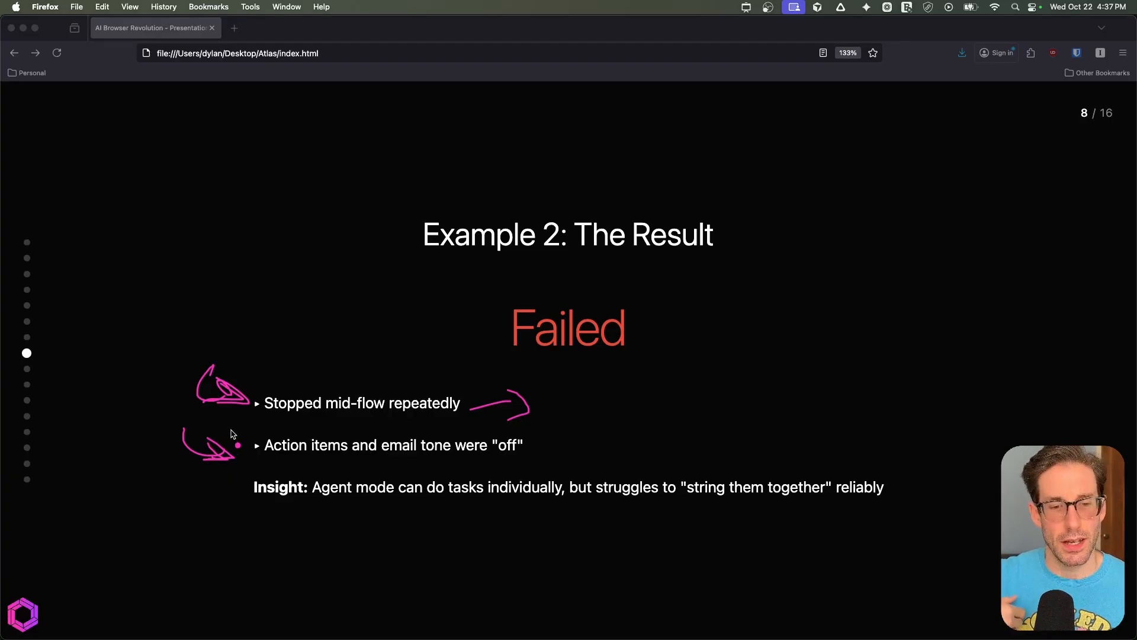
- Underline 'email tone' and the Insight line's key words, then advance to slide 9
drag(406, 460, 454, 471)
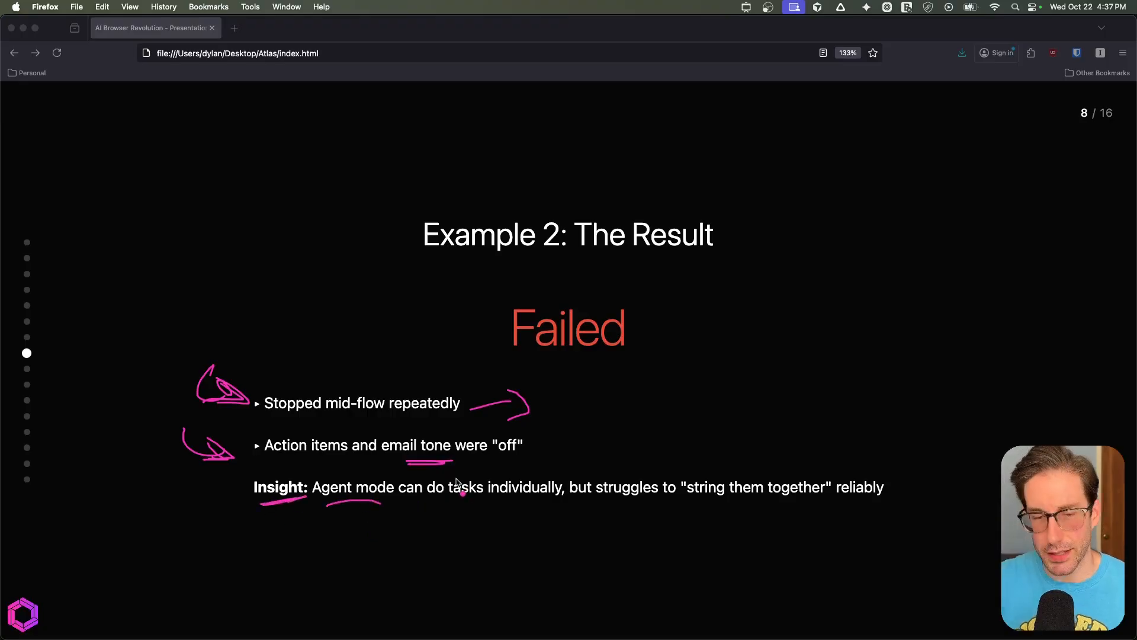
drag(468, 496, 540, 496)
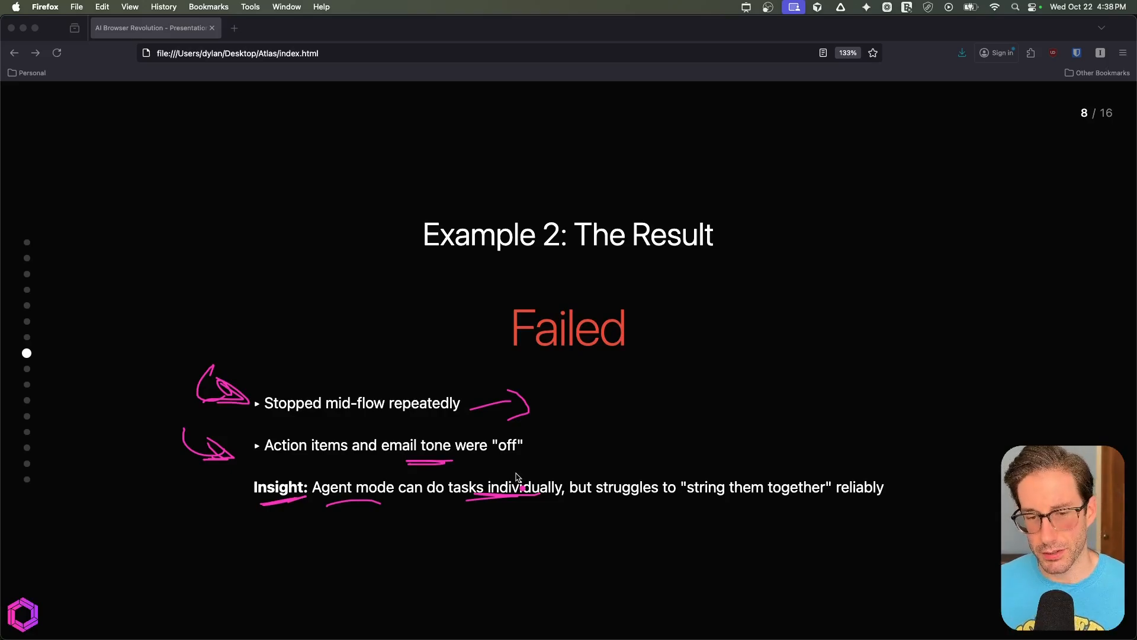
mouse_move(749, 515)
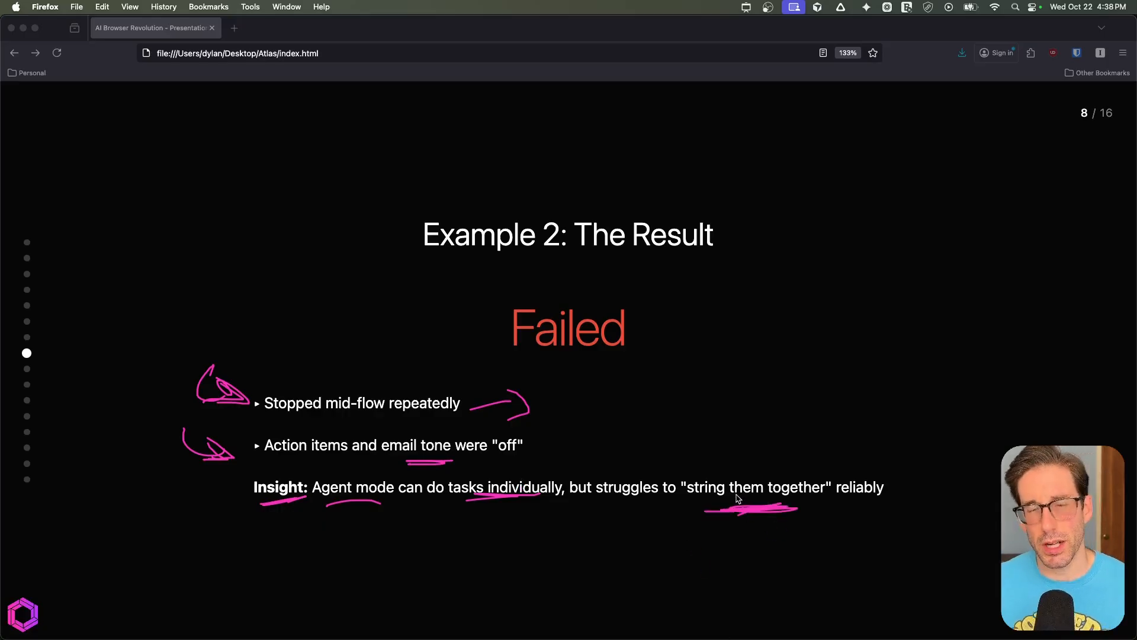
key(right)
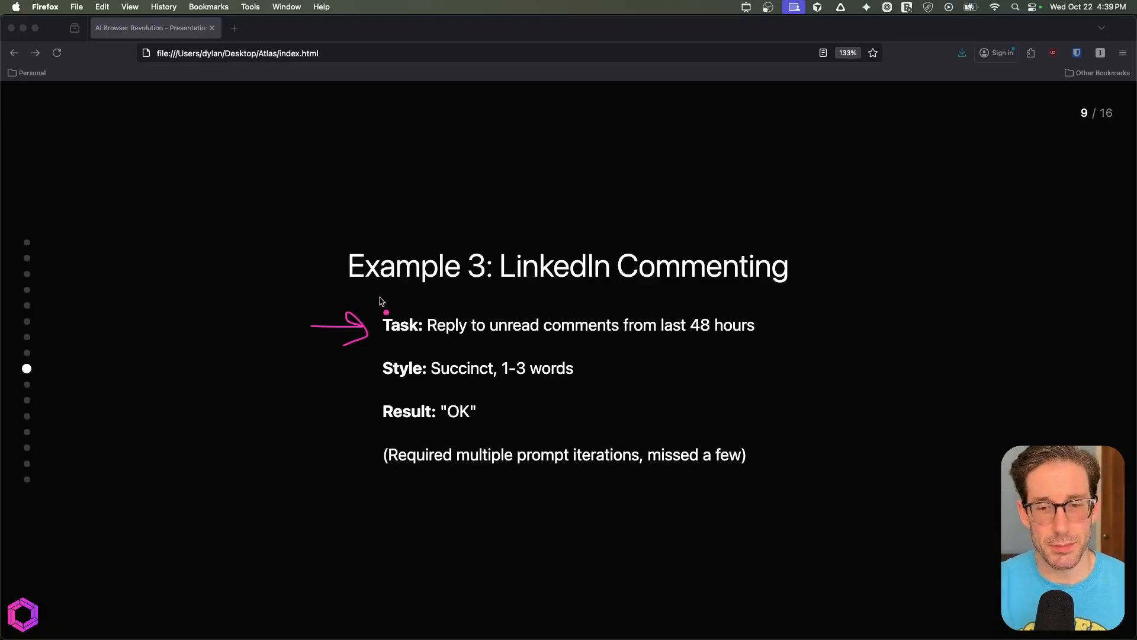
mouse_move(340, 368)
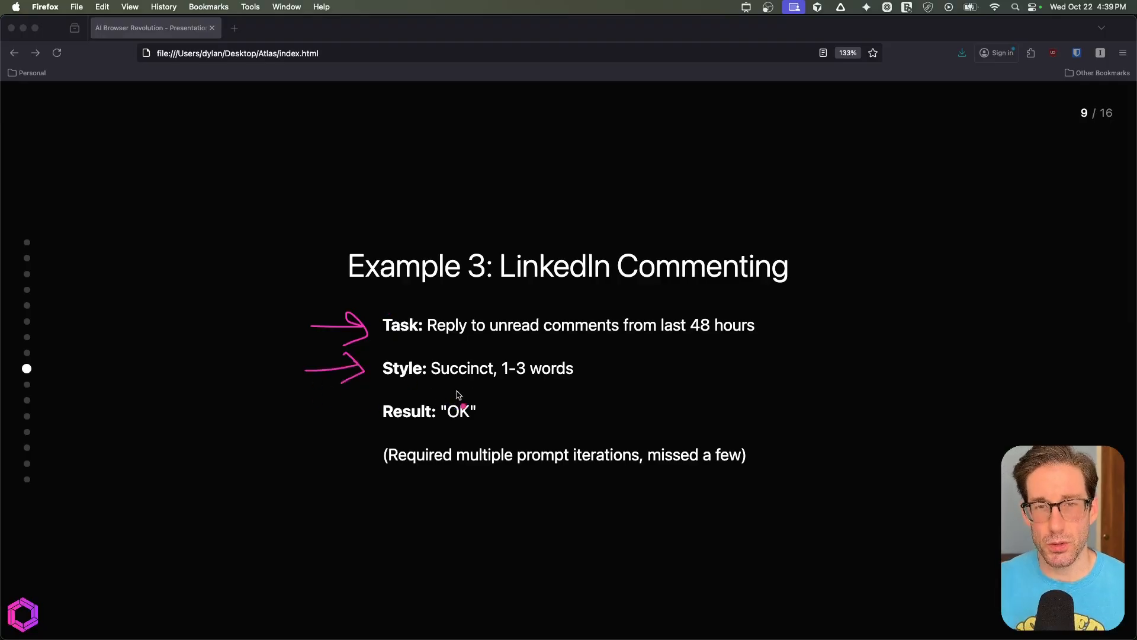
mouse_move(710, 345)
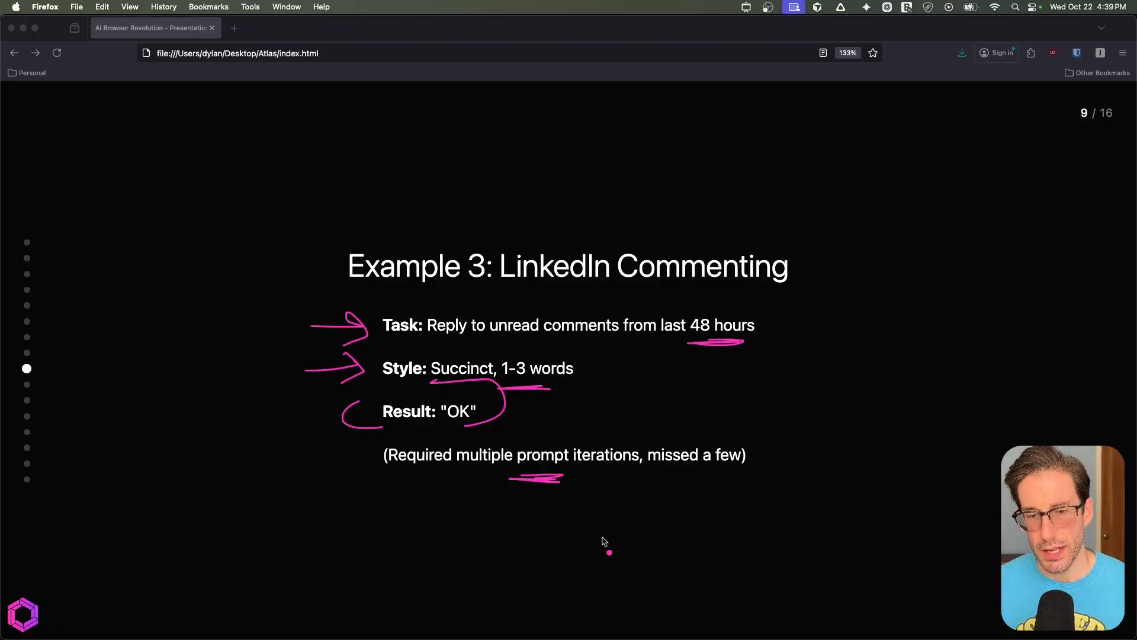
mouse_move(617, 438)
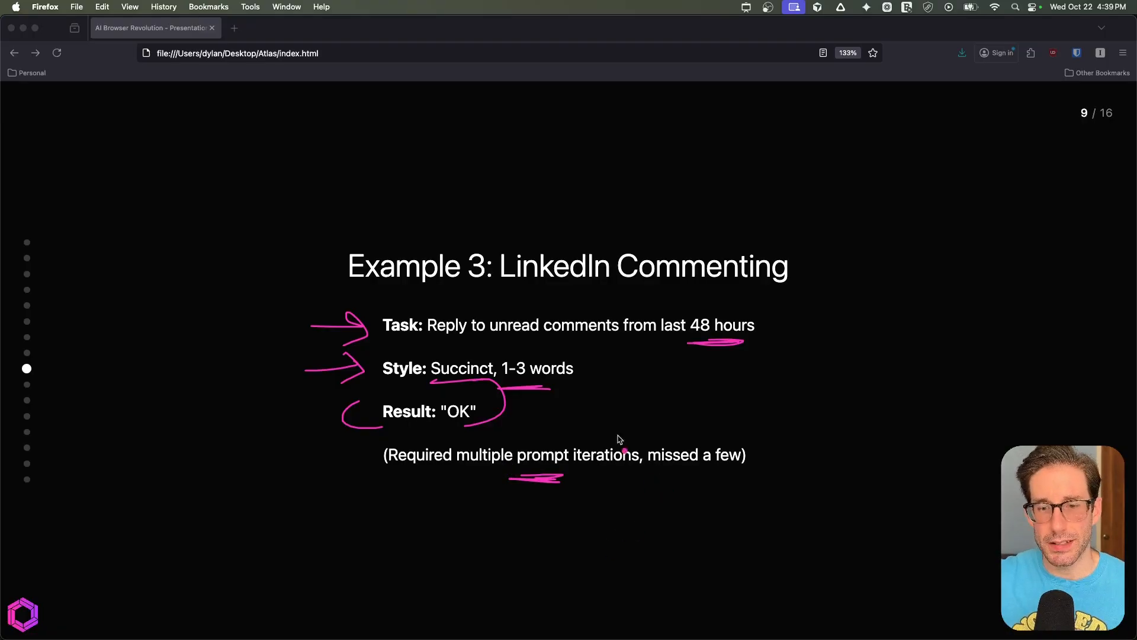
- Underline the Result line of the LinkedIn commenting task with the pen
drag(656, 475, 718, 471)
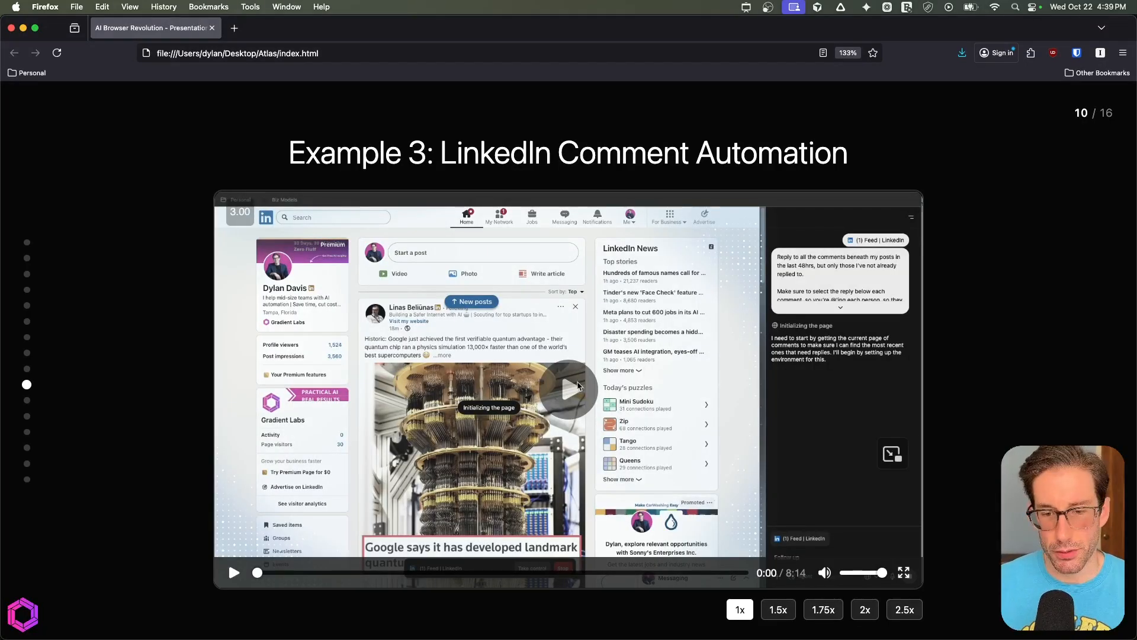
- Play the LinkedIn comment demo where the agent drafts the reply 'So true!'
click(233, 573)
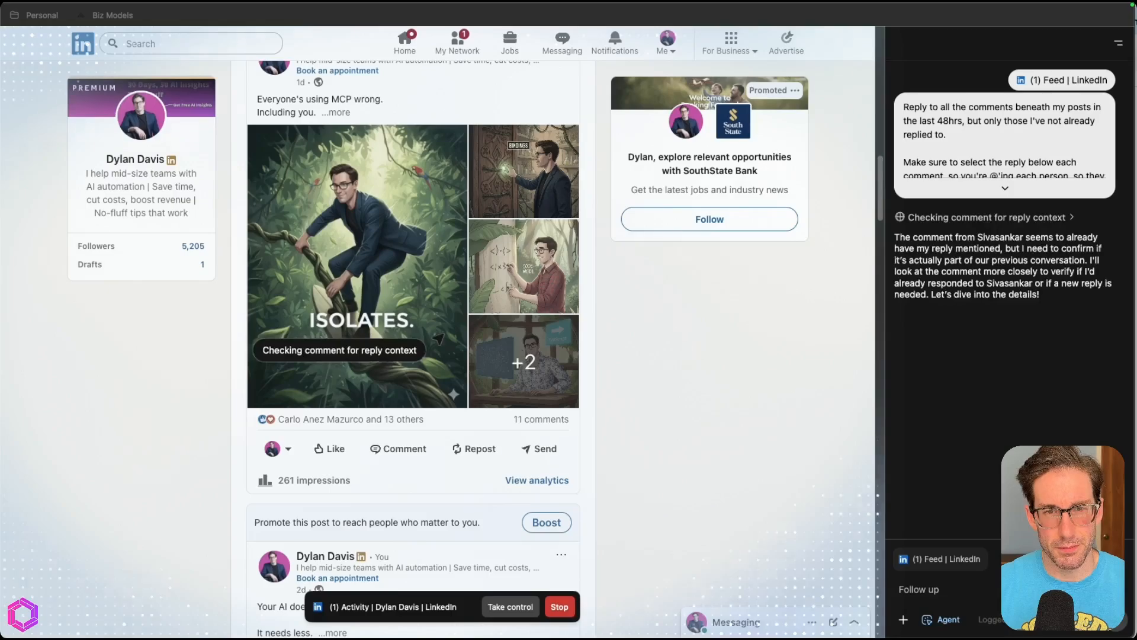
scroll(down, 3)
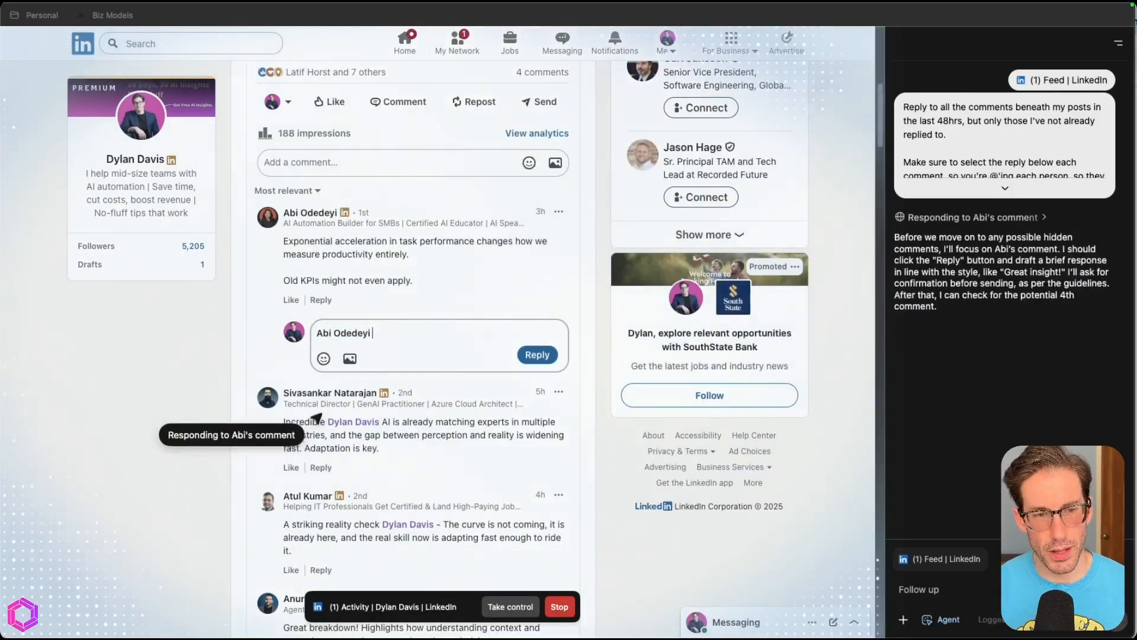
text(So true!)
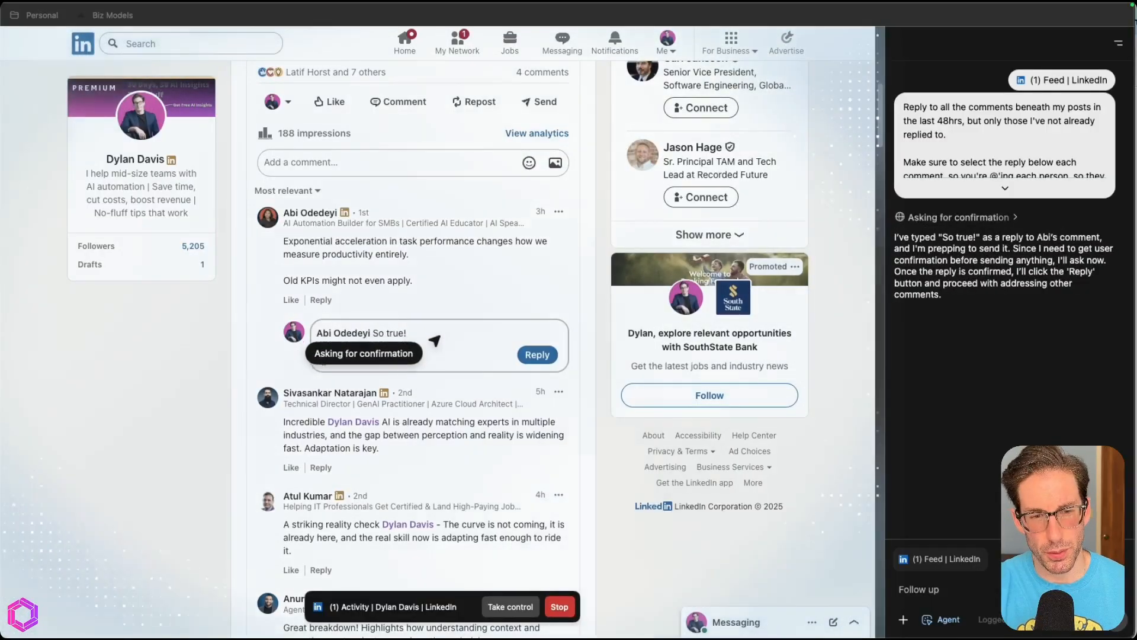
- Give the agent standing approval ('Yes. This global approval...') so it posts each Reply without asking
text(Yes.)
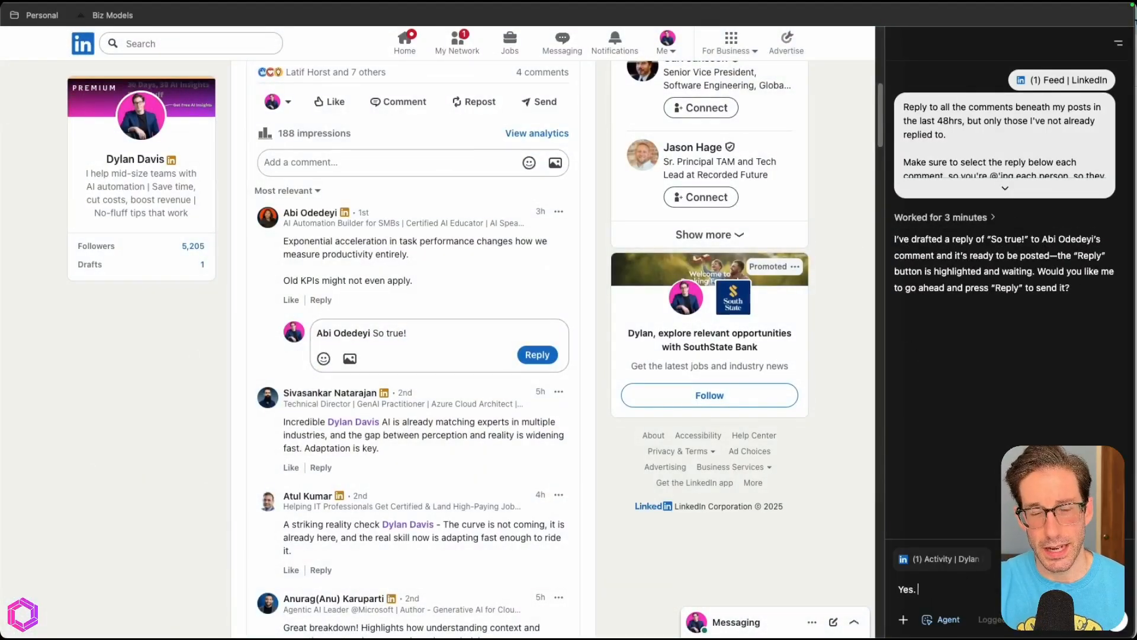
text(This global approva)
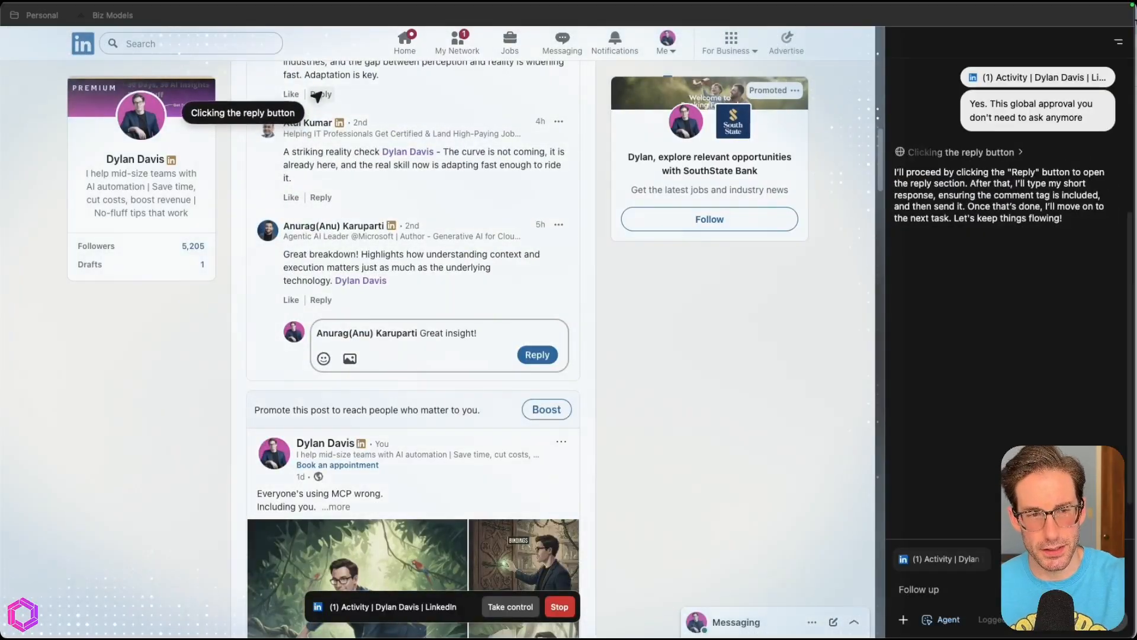
click(537, 354)
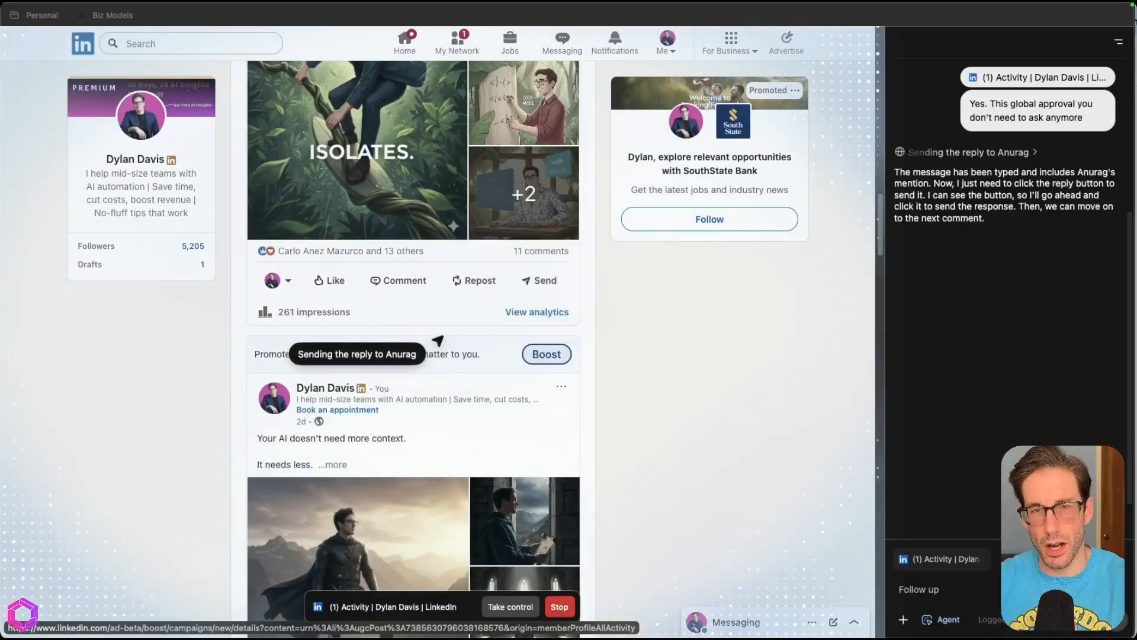
click(540, 250)
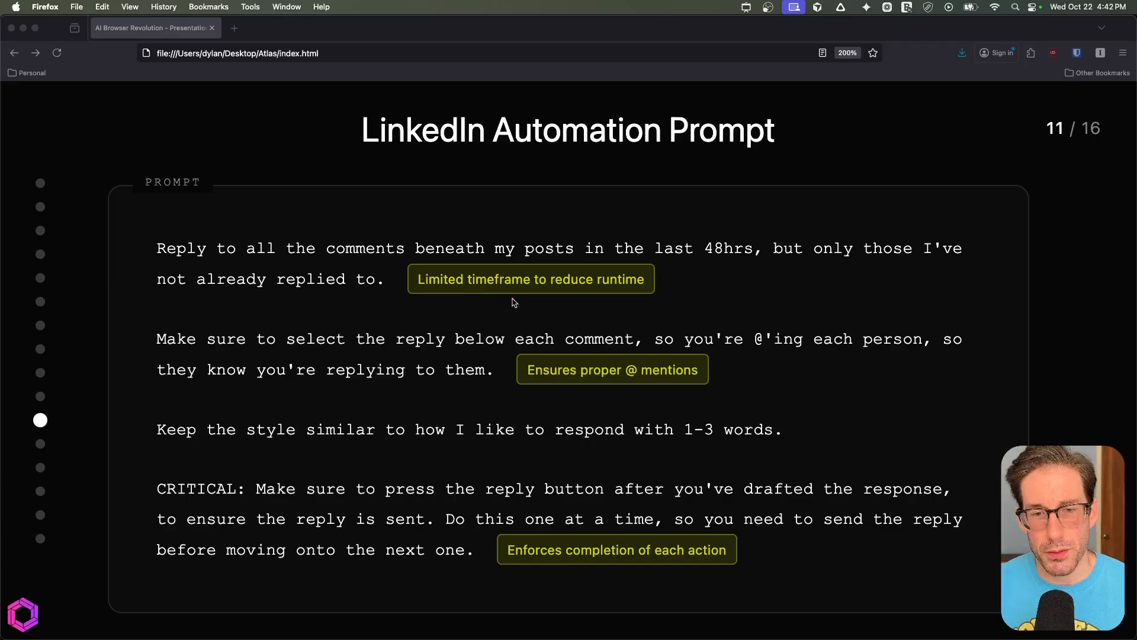
- Underline 'Limited timeframe to reduce runtime' and the word 'style' in the prompt
drag(479, 296, 645, 294)
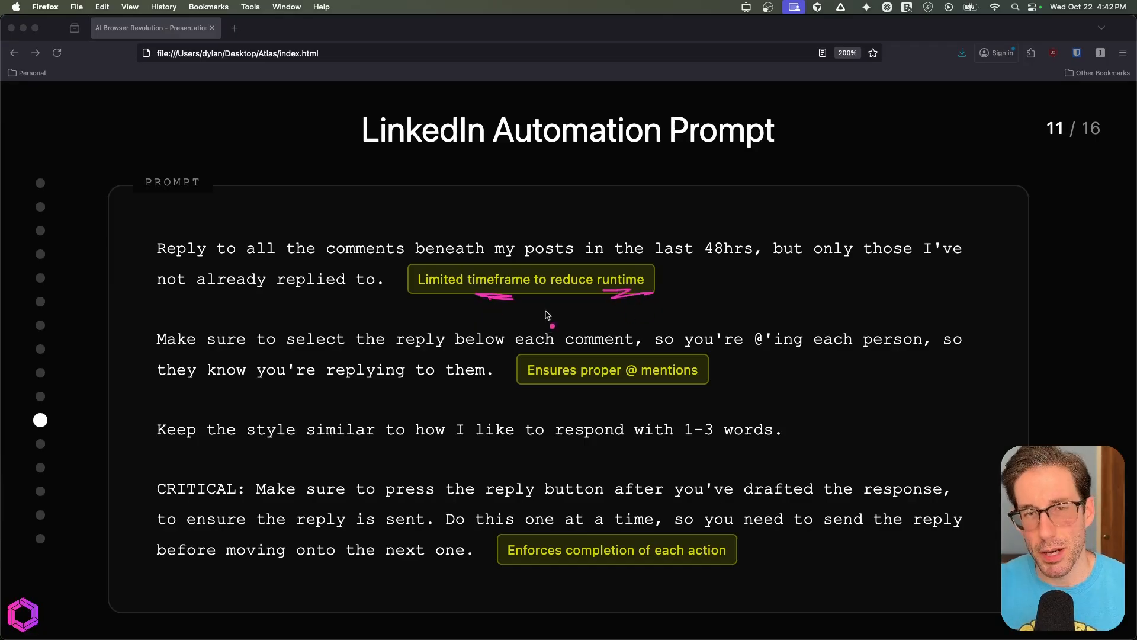
mouse_move(730, 259)
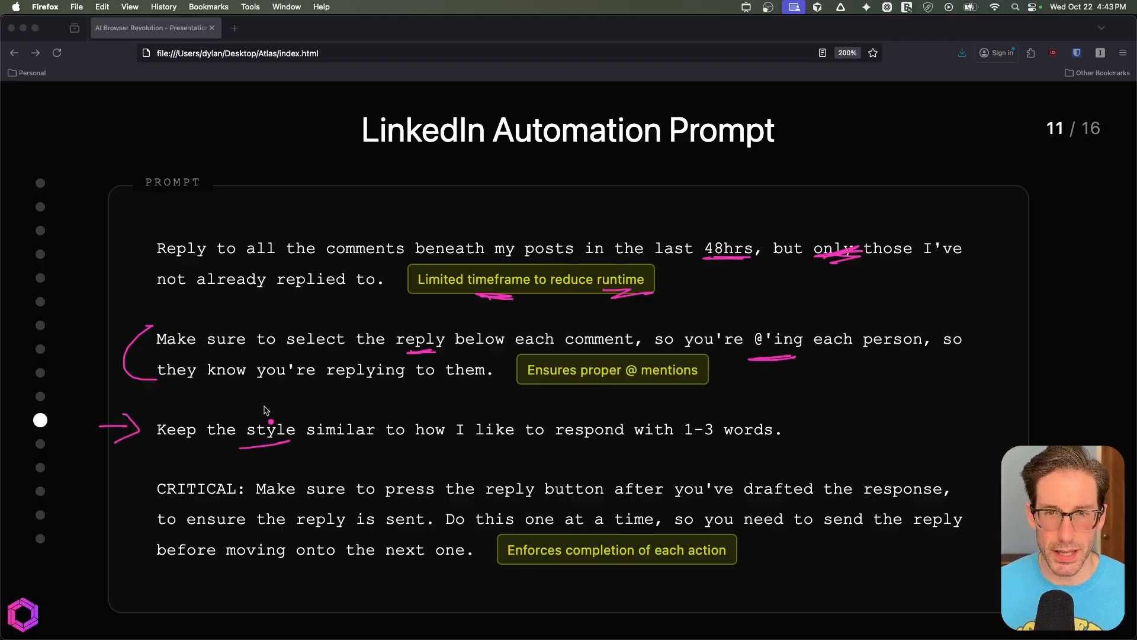
drag(141, 472, 131, 500)
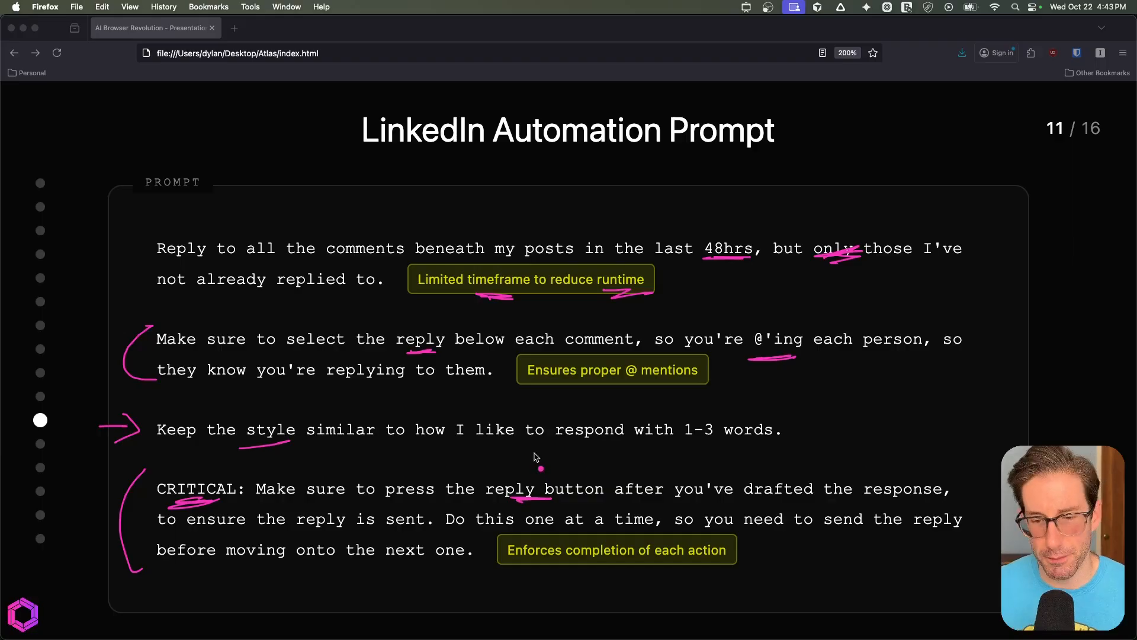
mouse_move(618, 536)
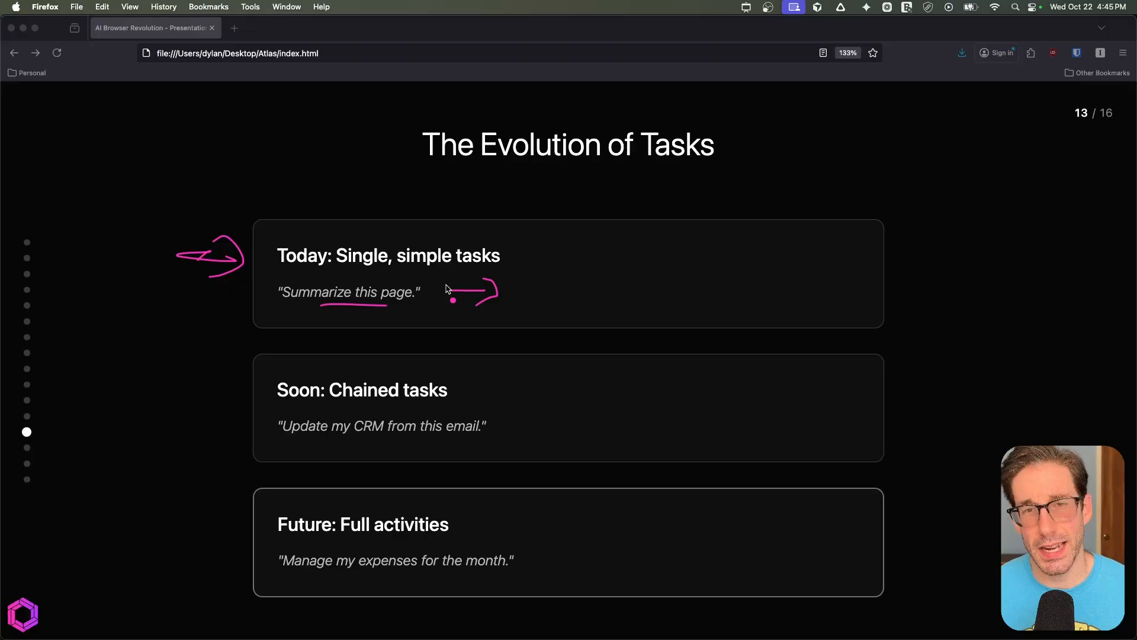
mouse_move(188, 393)
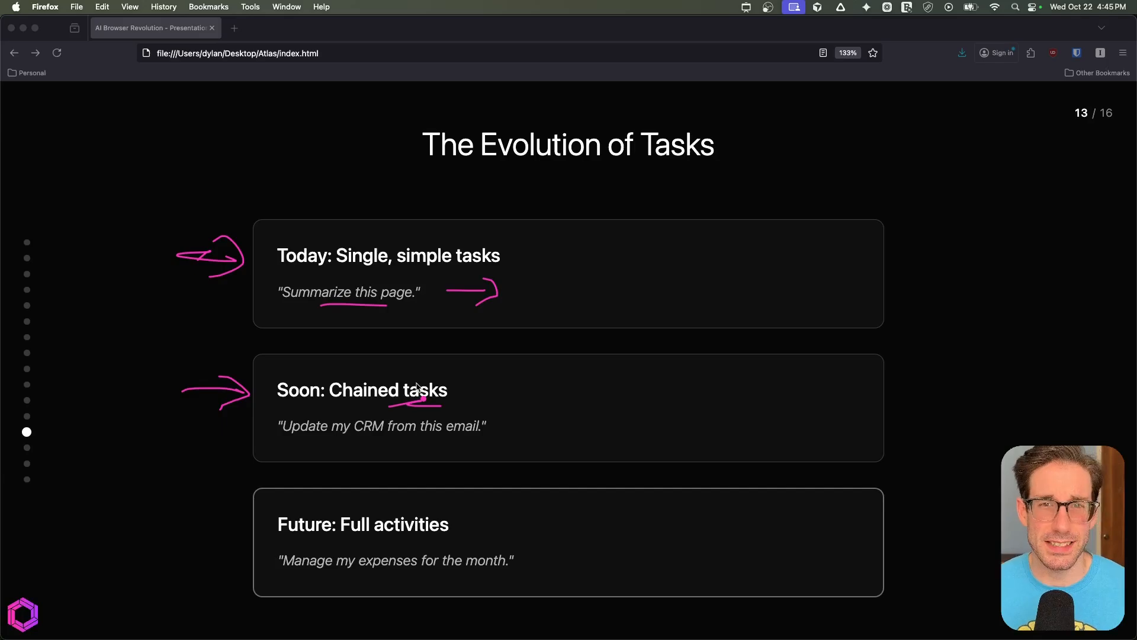
mouse_move(253, 425)
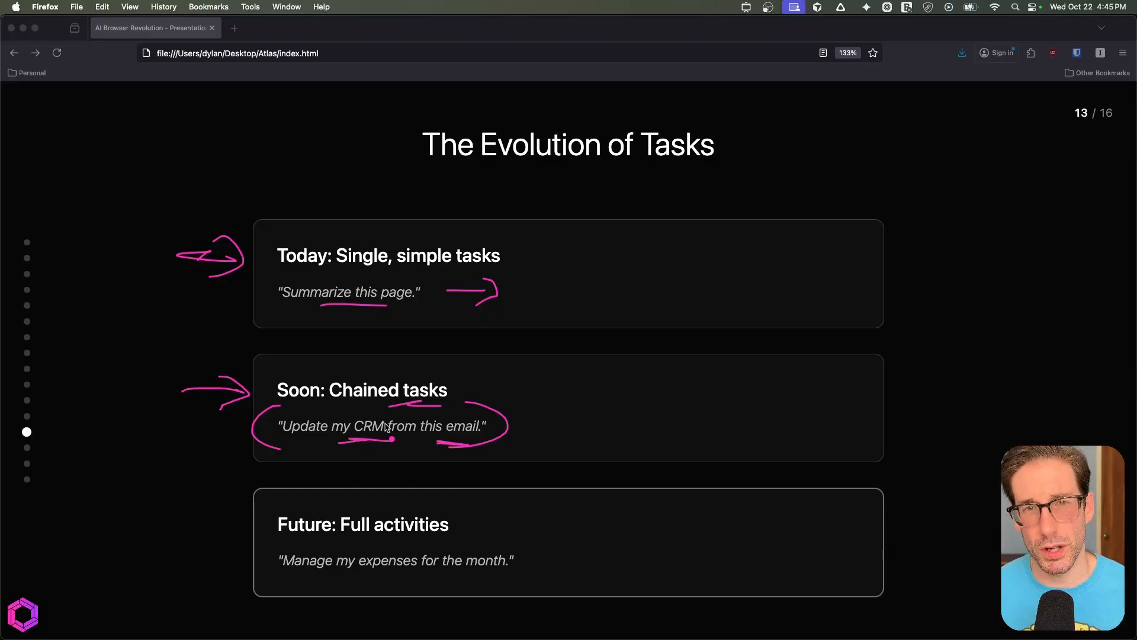
mouse_move(209, 524)
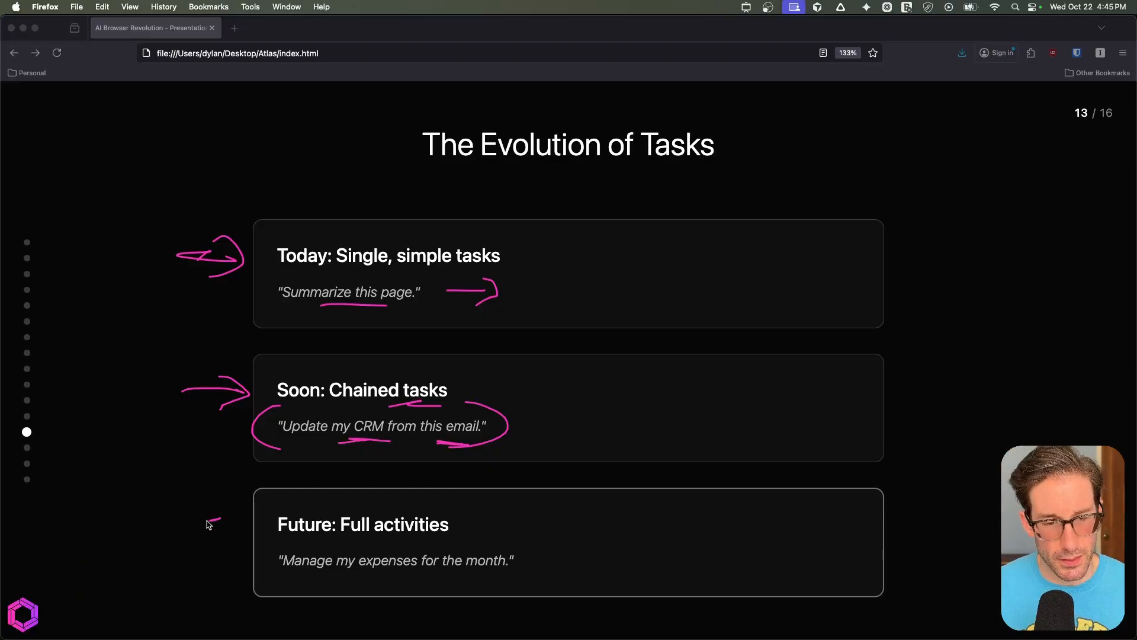
- Point an arrow at the Future card and mark up the monthly expenses example prompt
drag(195, 530, 247, 508)
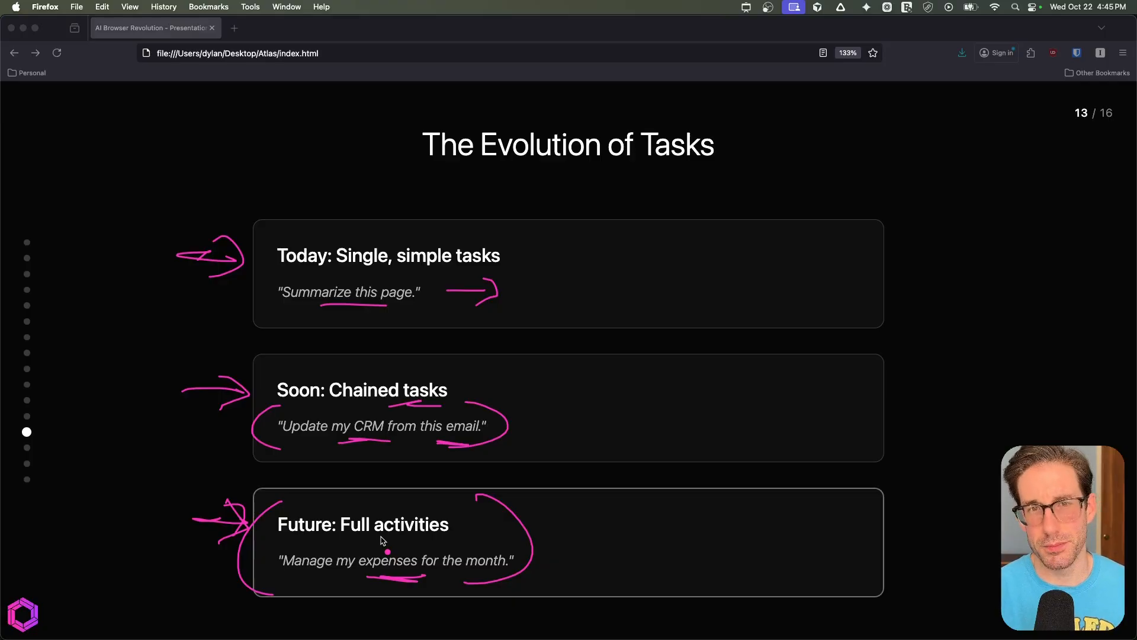
drag(540, 468, 516, 522)
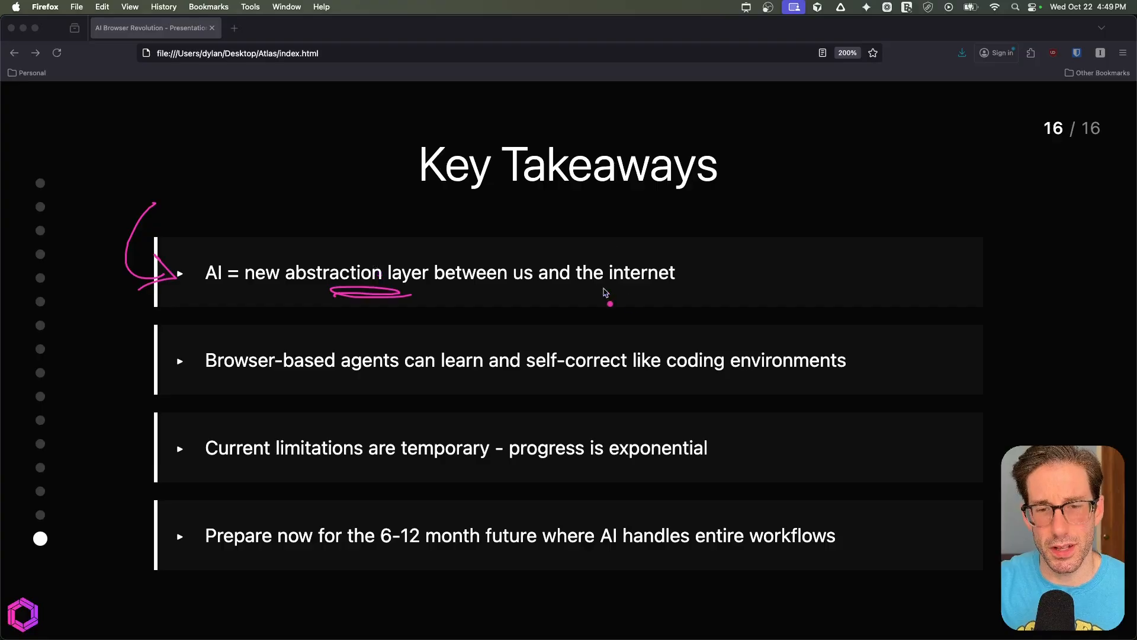
- Underline 'internet' in the first takeaway and 'self-correct' in the second
drag(605, 292, 666, 293)
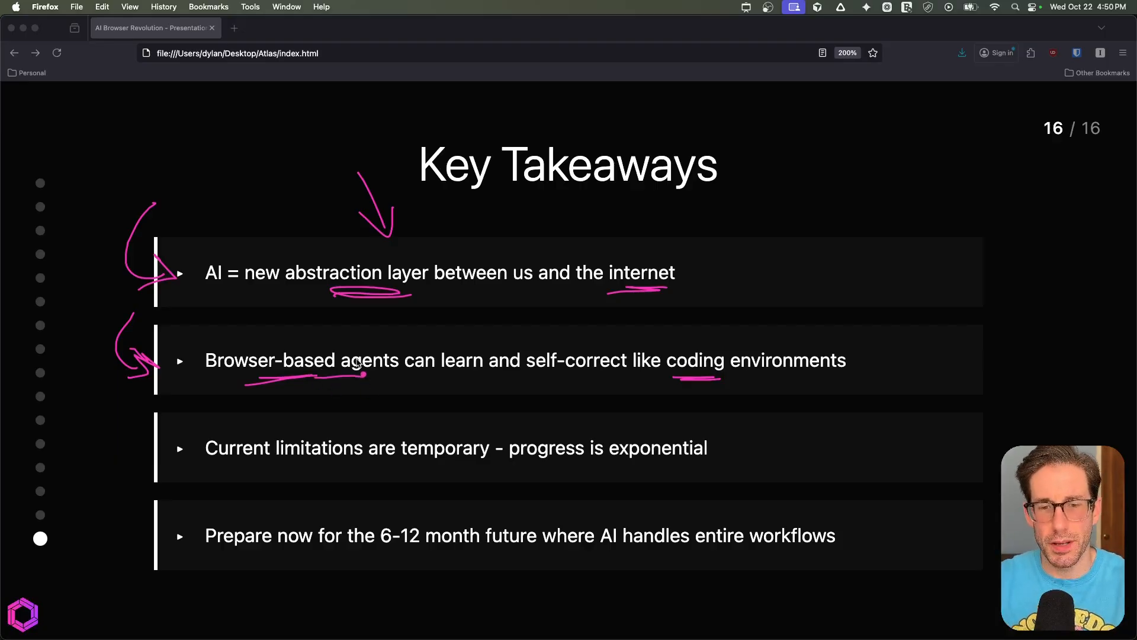
drag(540, 373, 605, 373)
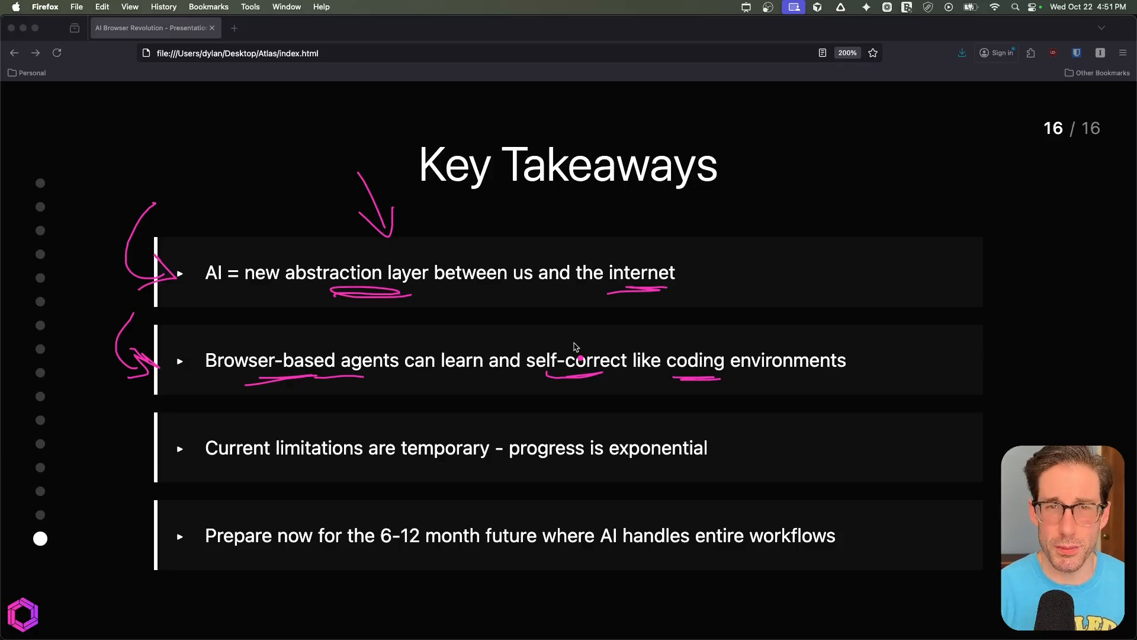
- Arrow the third takeaway, underline 'limitations', and underline '6-12 month' in the last
drag(137, 417, 152, 458)
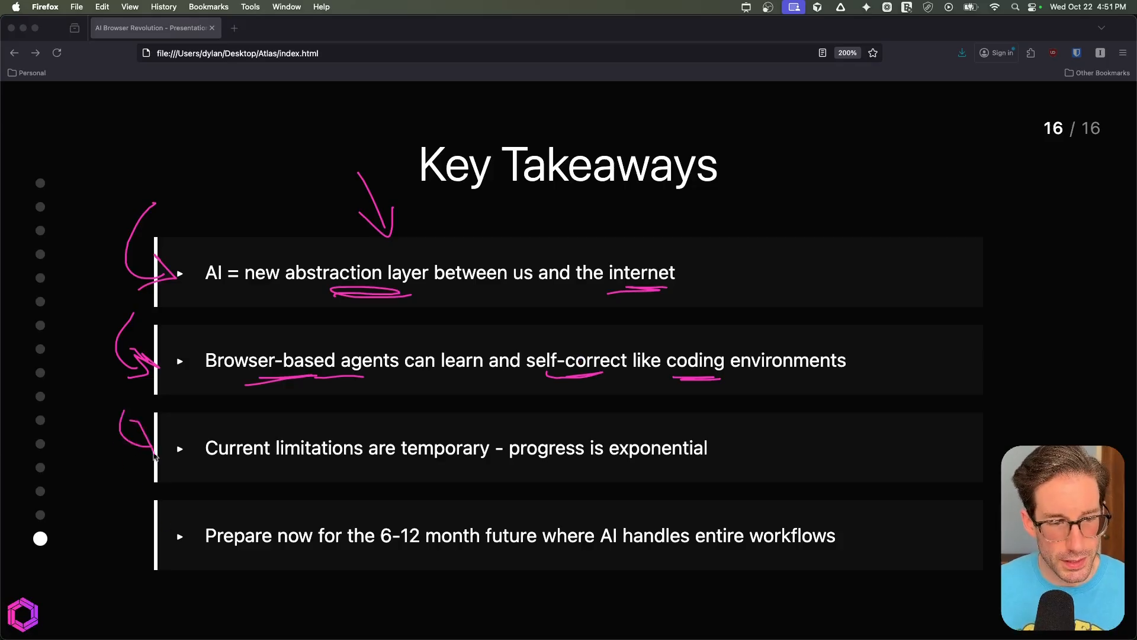
drag(274, 463, 352, 471)
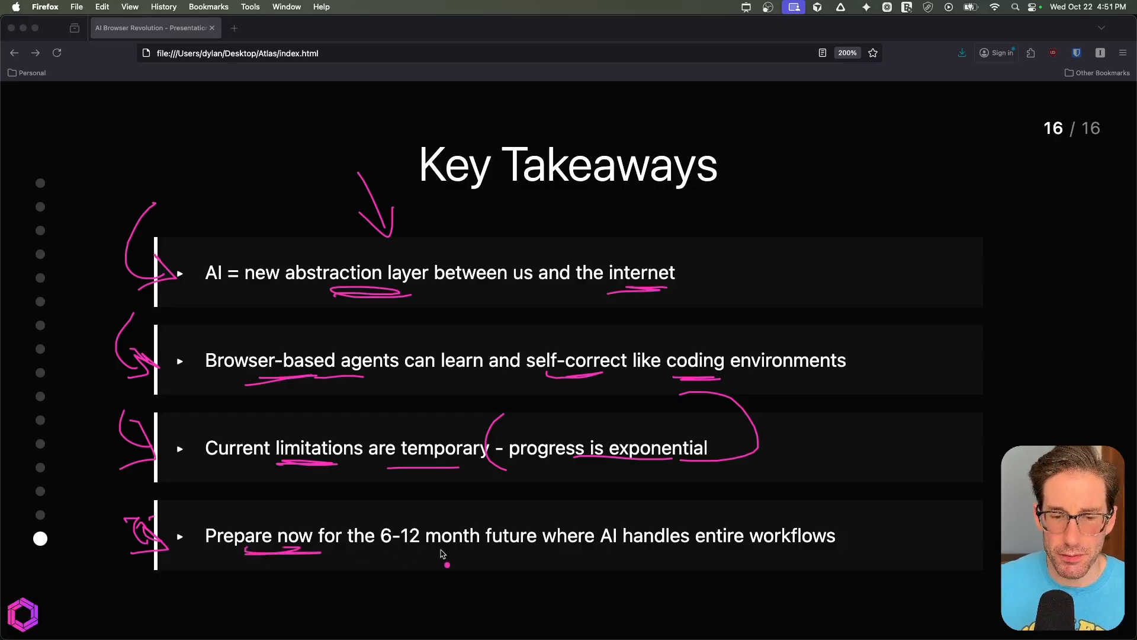
drag(366, 550, 457, 548)
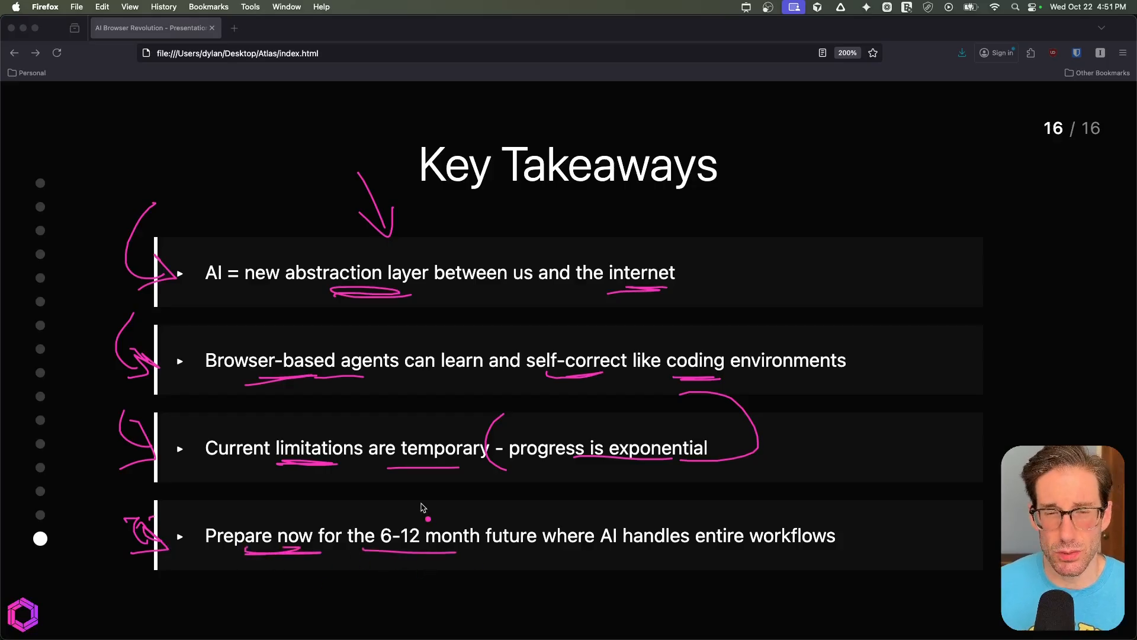